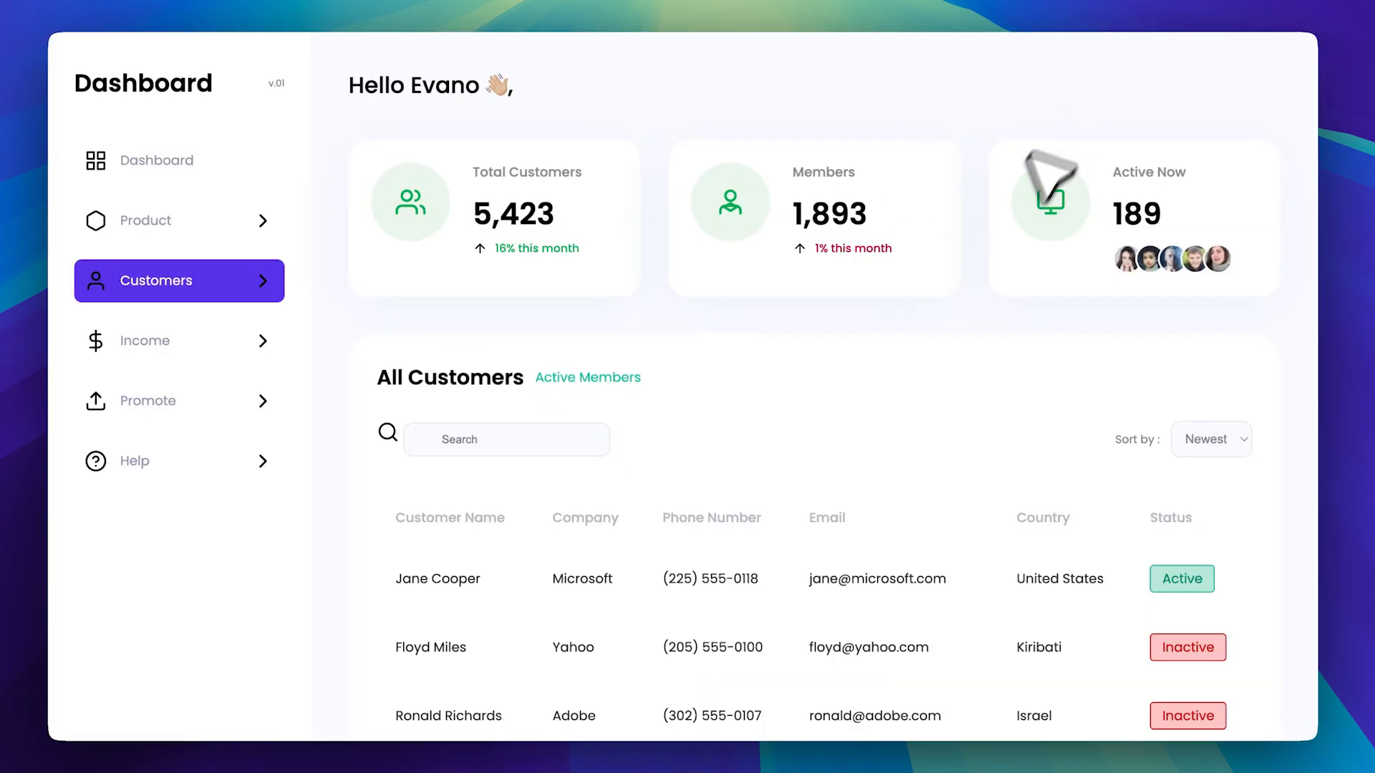
Read through the Figma-Context-MCP README setup instructions and bring up the repository's clone options
scroll("down", 3)
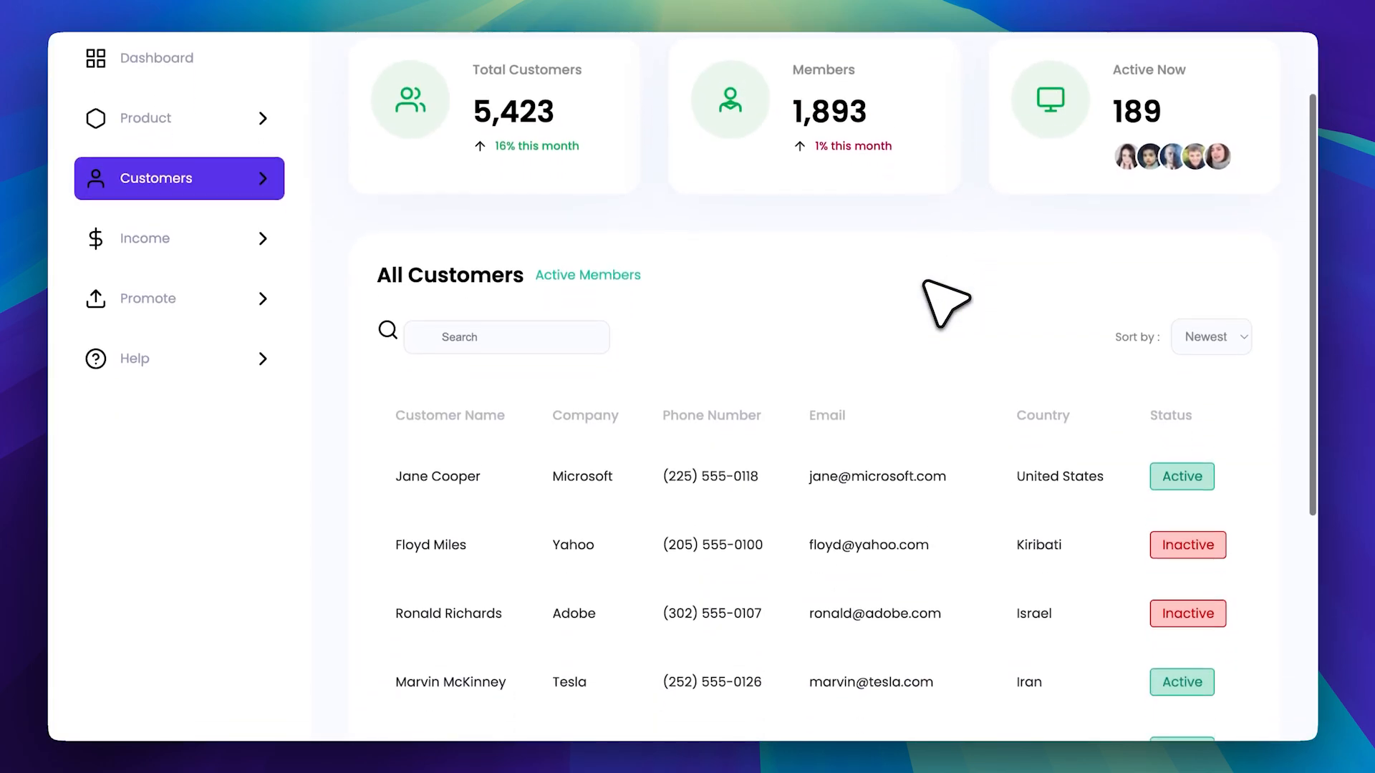
scroll("down", 3)
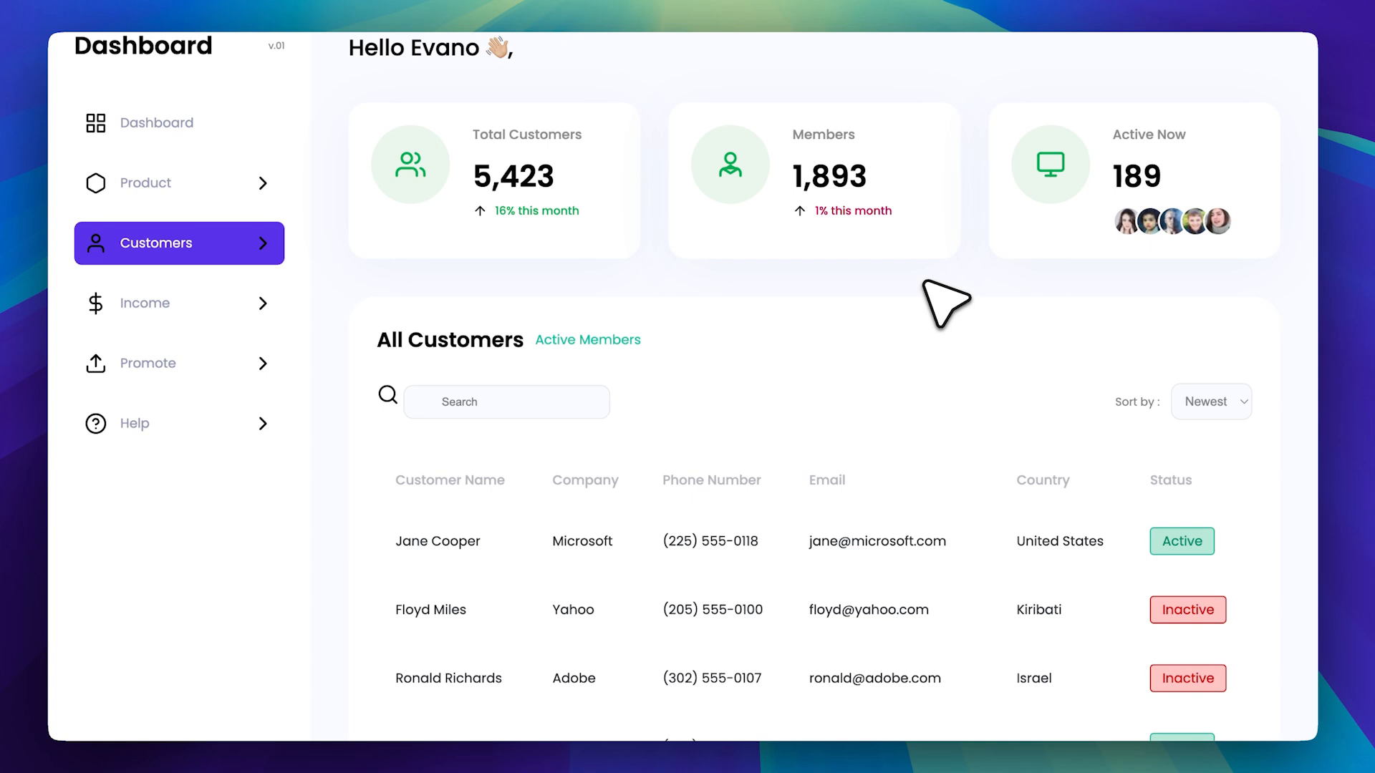
scroll("down", 3)
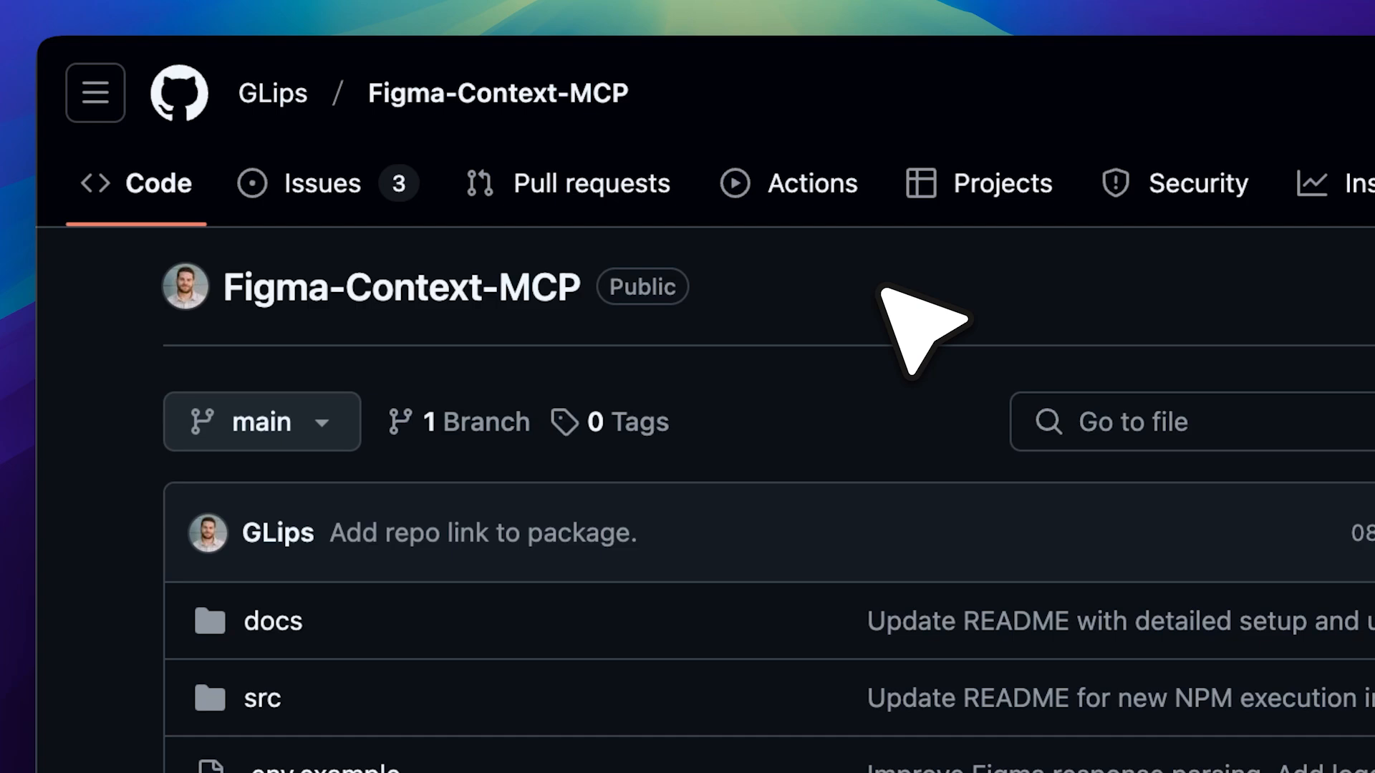
scroll("down", 3)
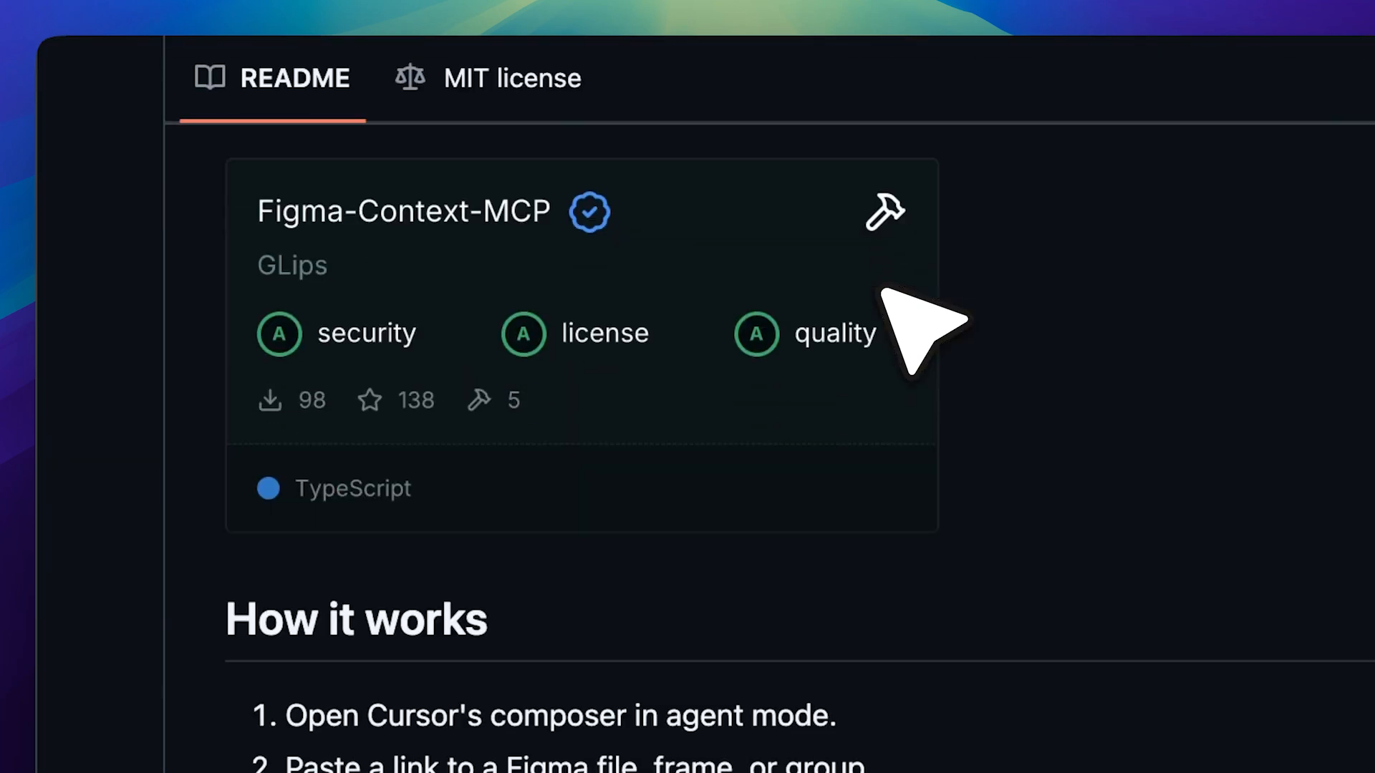
scroll("down", 3)
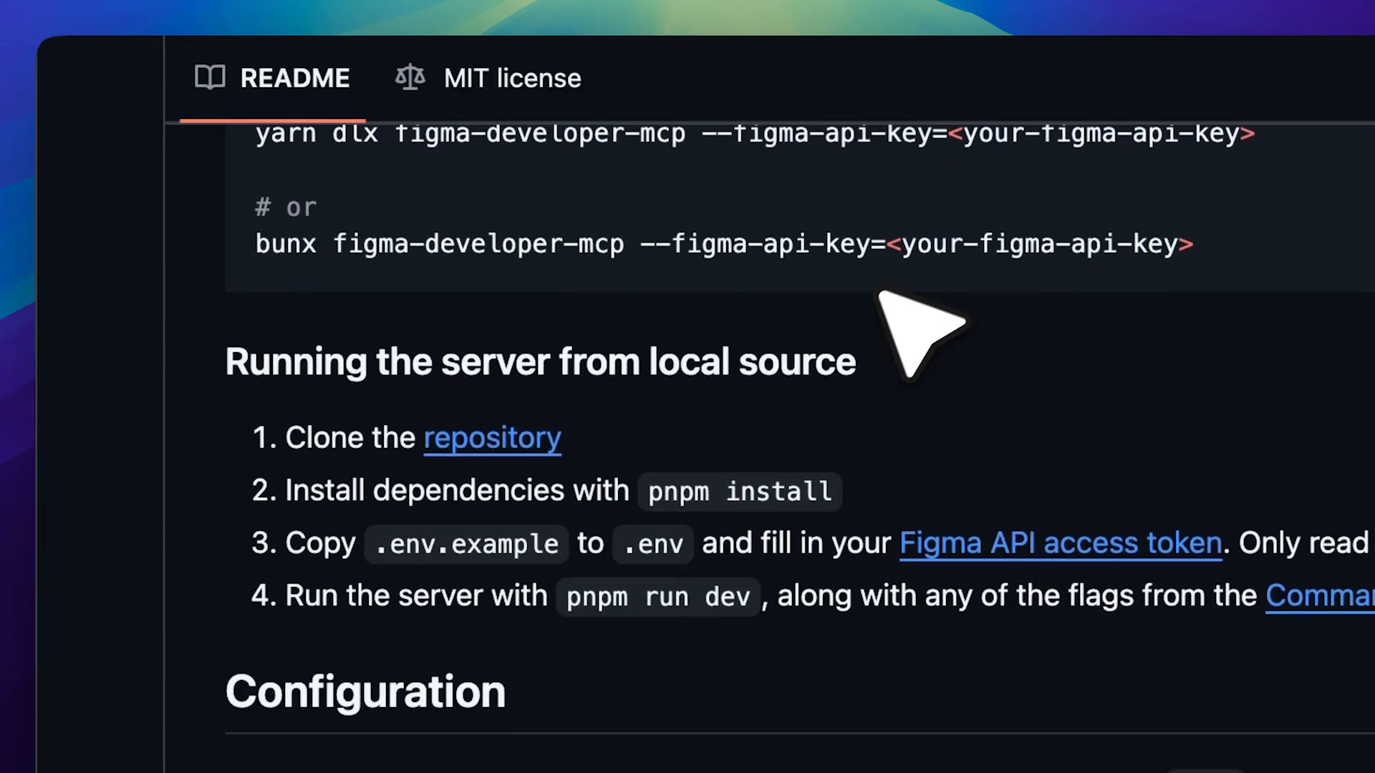
mouse_move(653, 495)
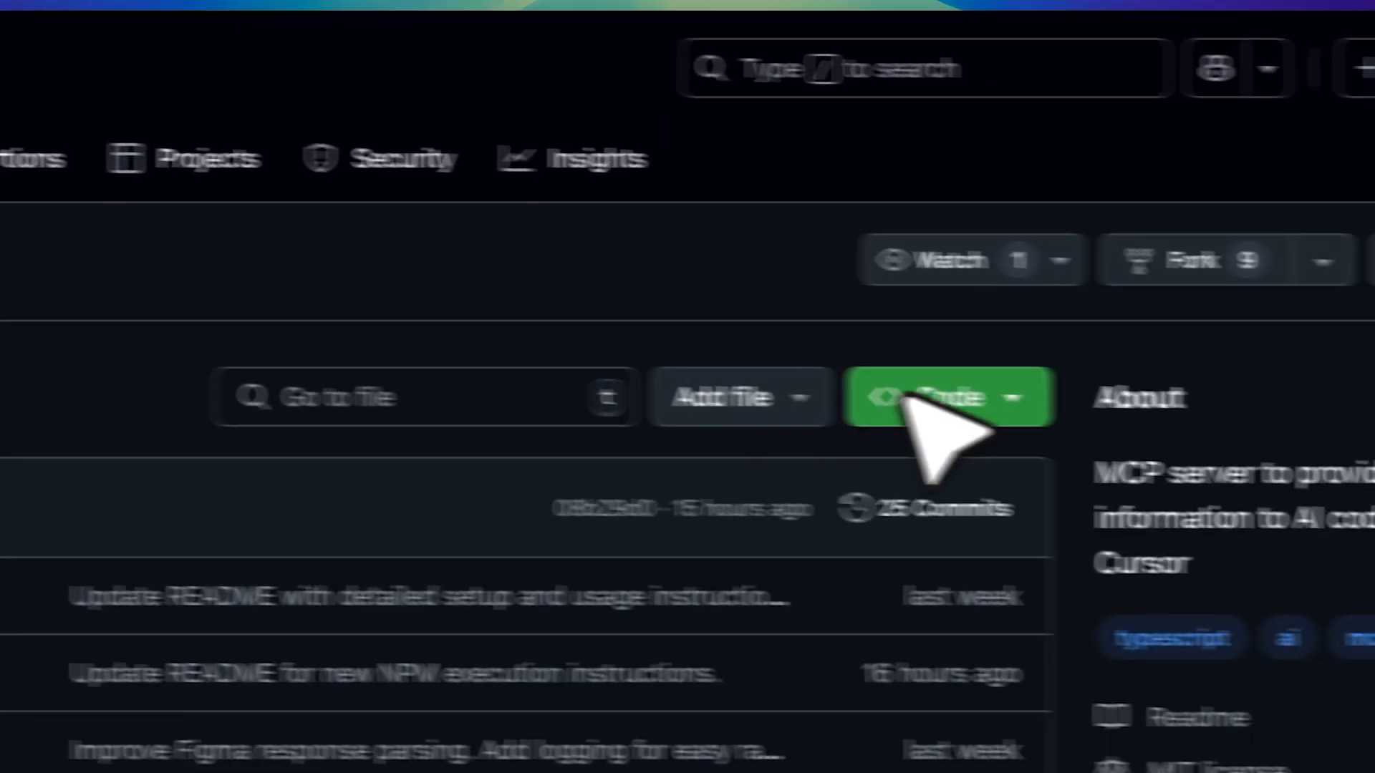
left_click(947, 397)
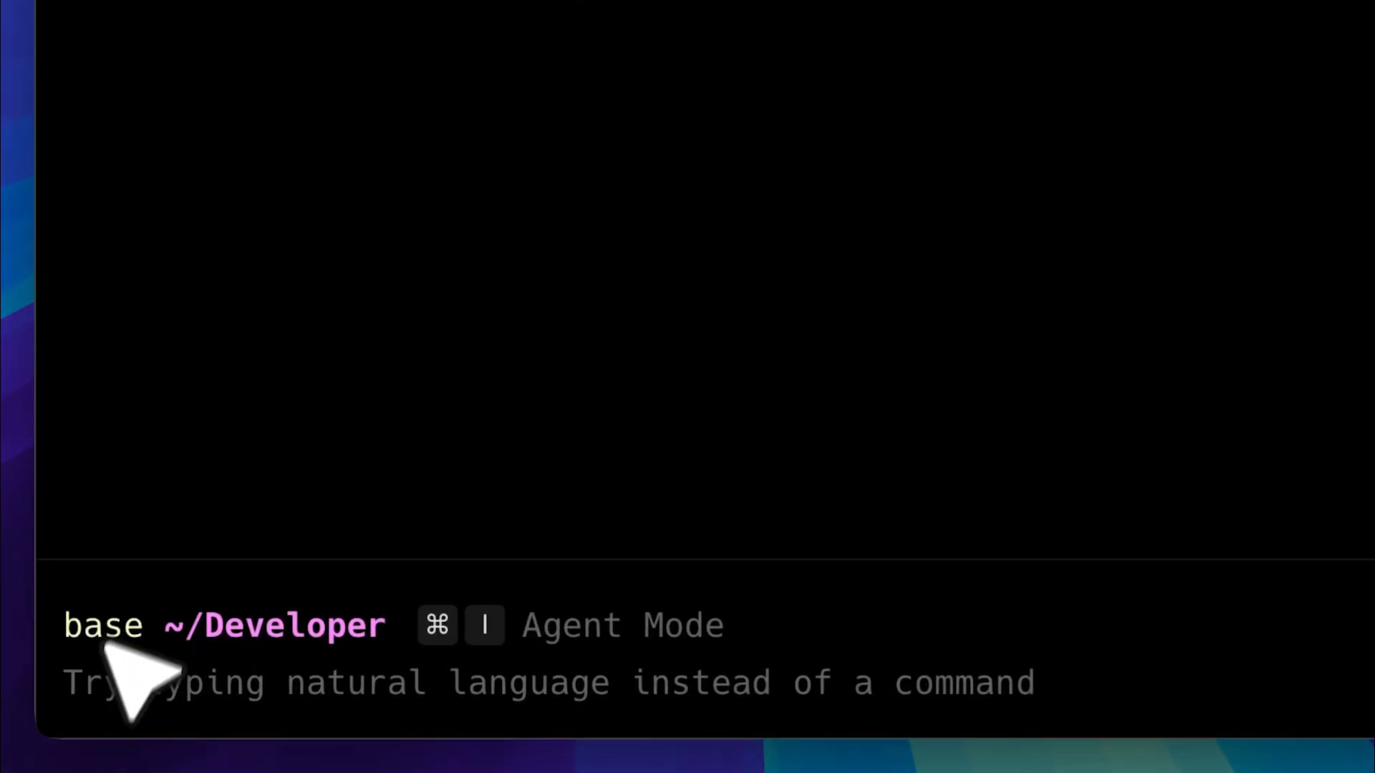
type("git clone https://github.com/GLips/Figma-Context-MCP.git")
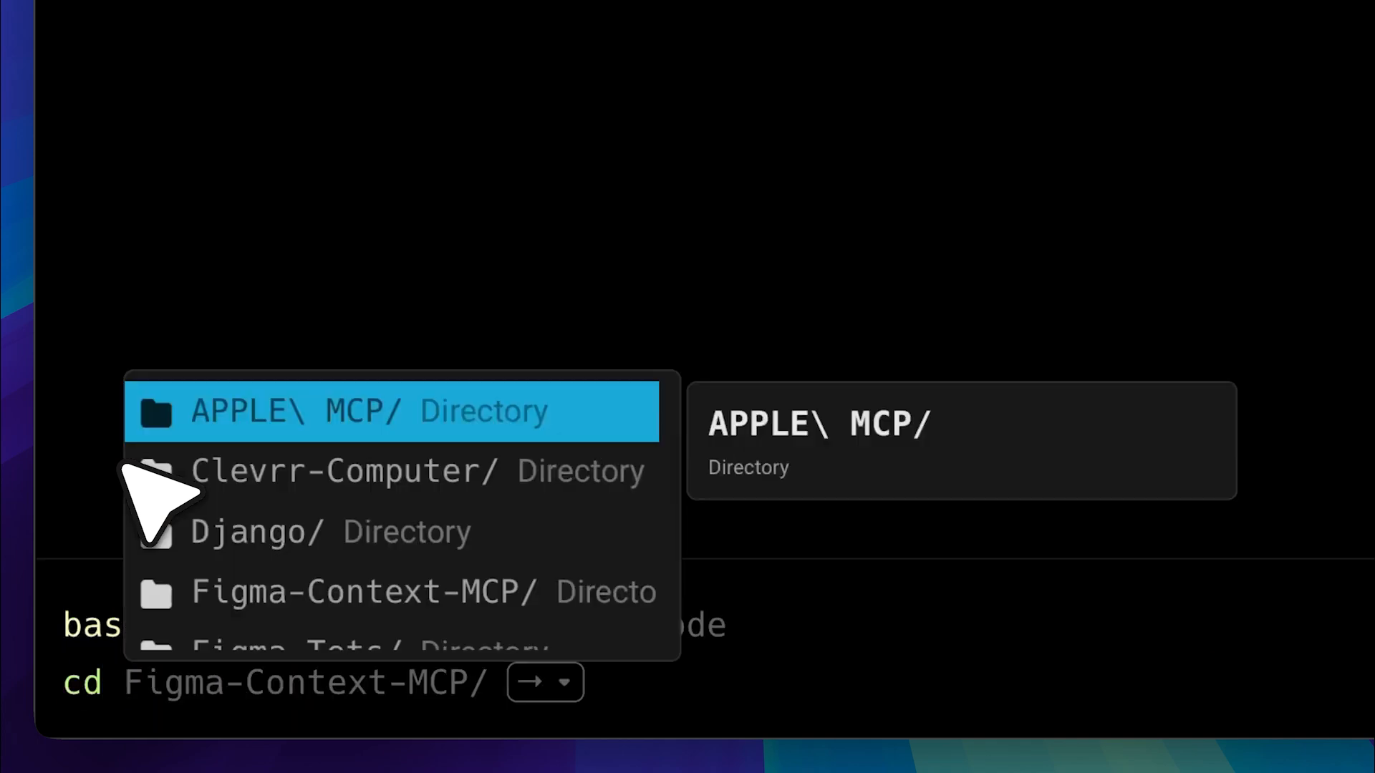
key("Down")
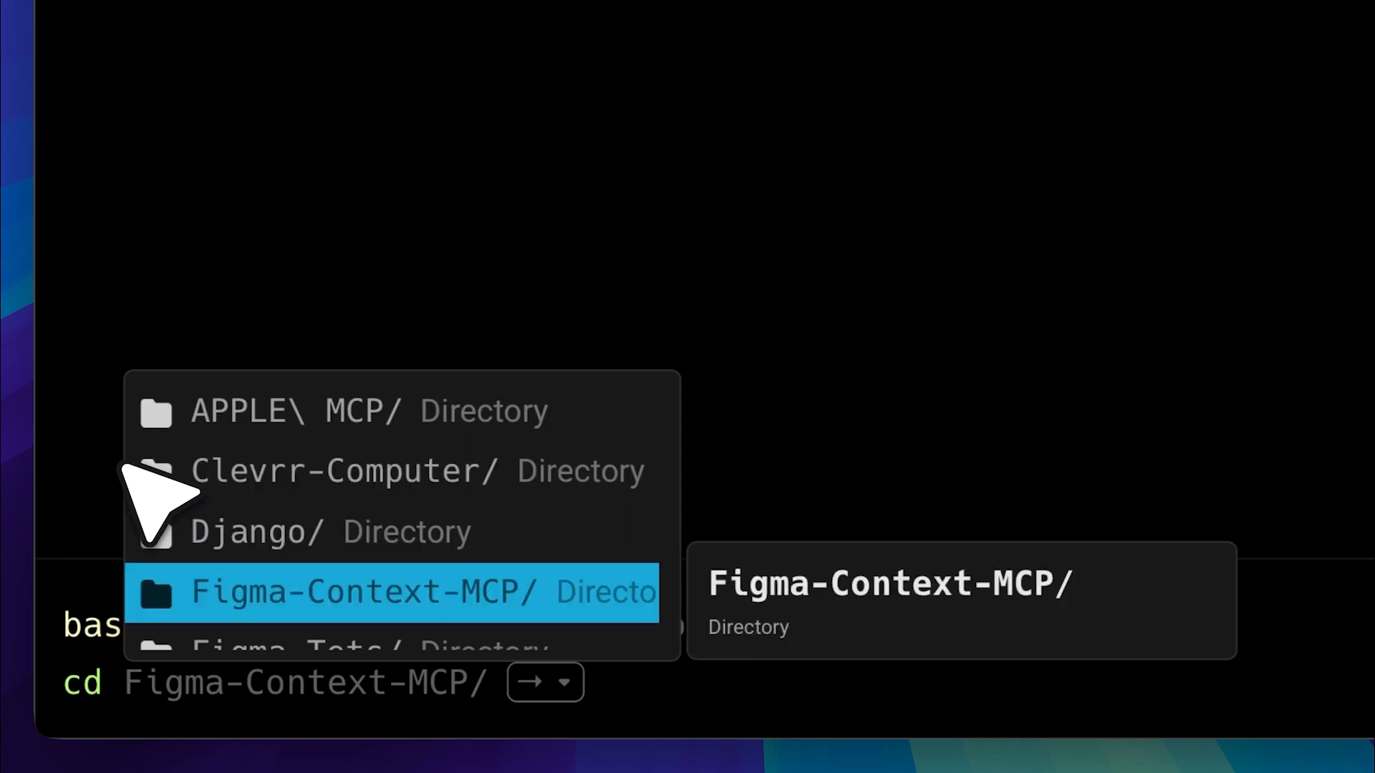
key("Enter")
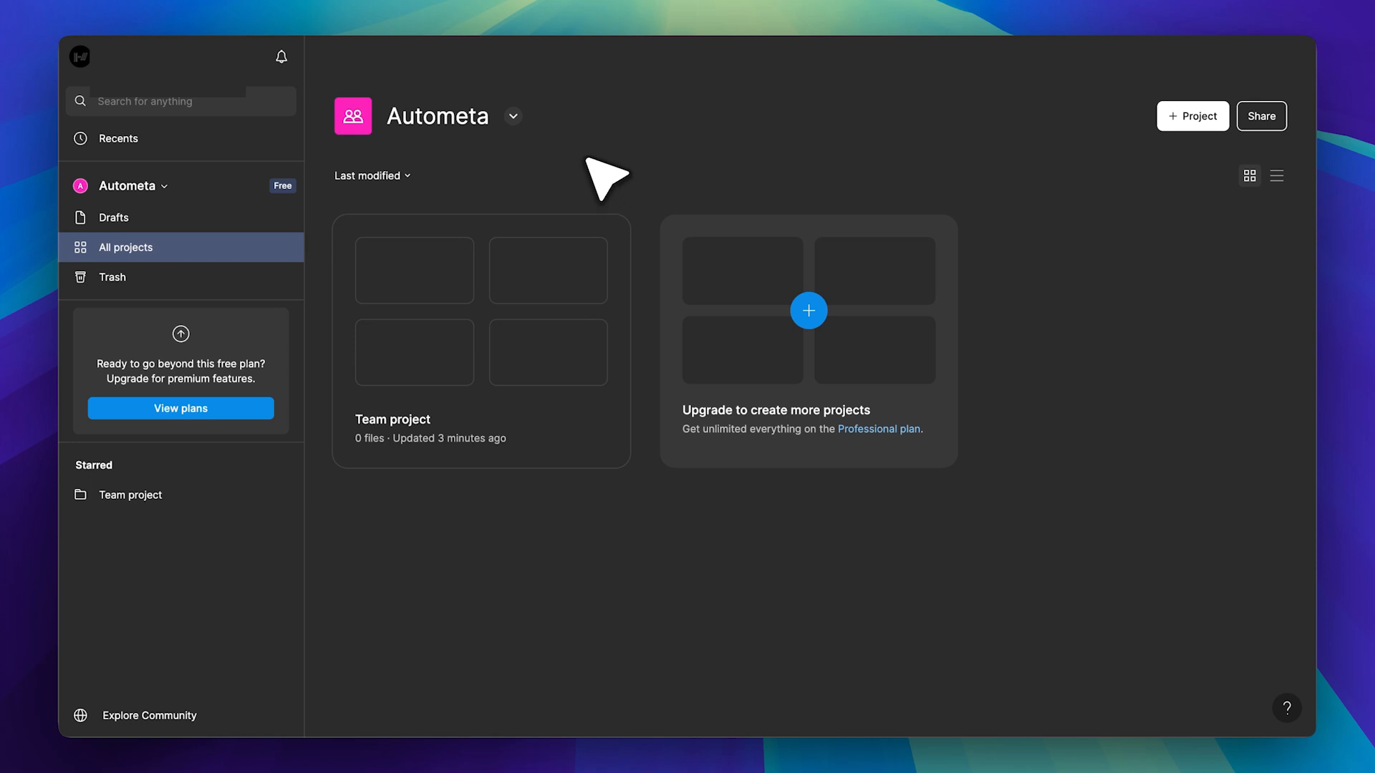
mouse_move(623, 170)
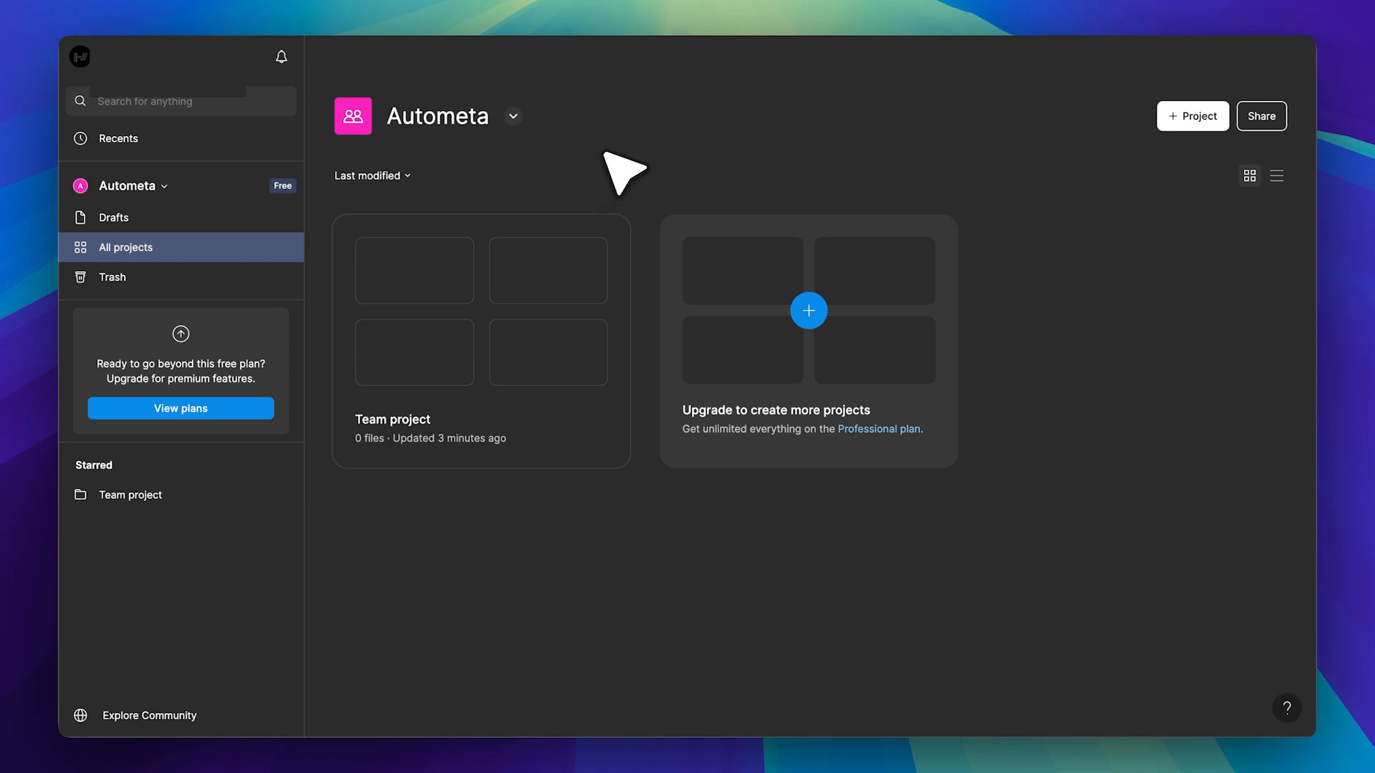
From the account menu's Settings, reach Security and start generating a new personal access token
left_click(80, 56)
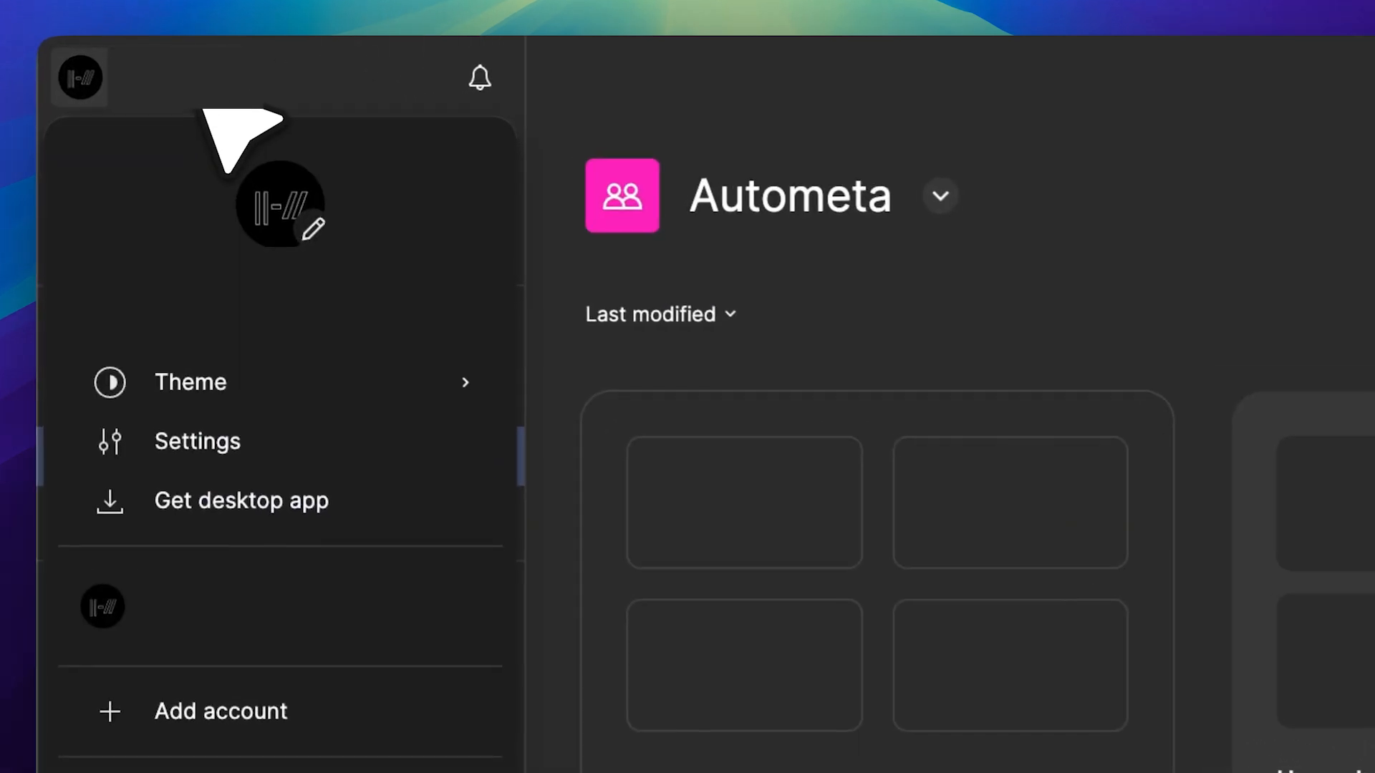
left_click(197, 441)
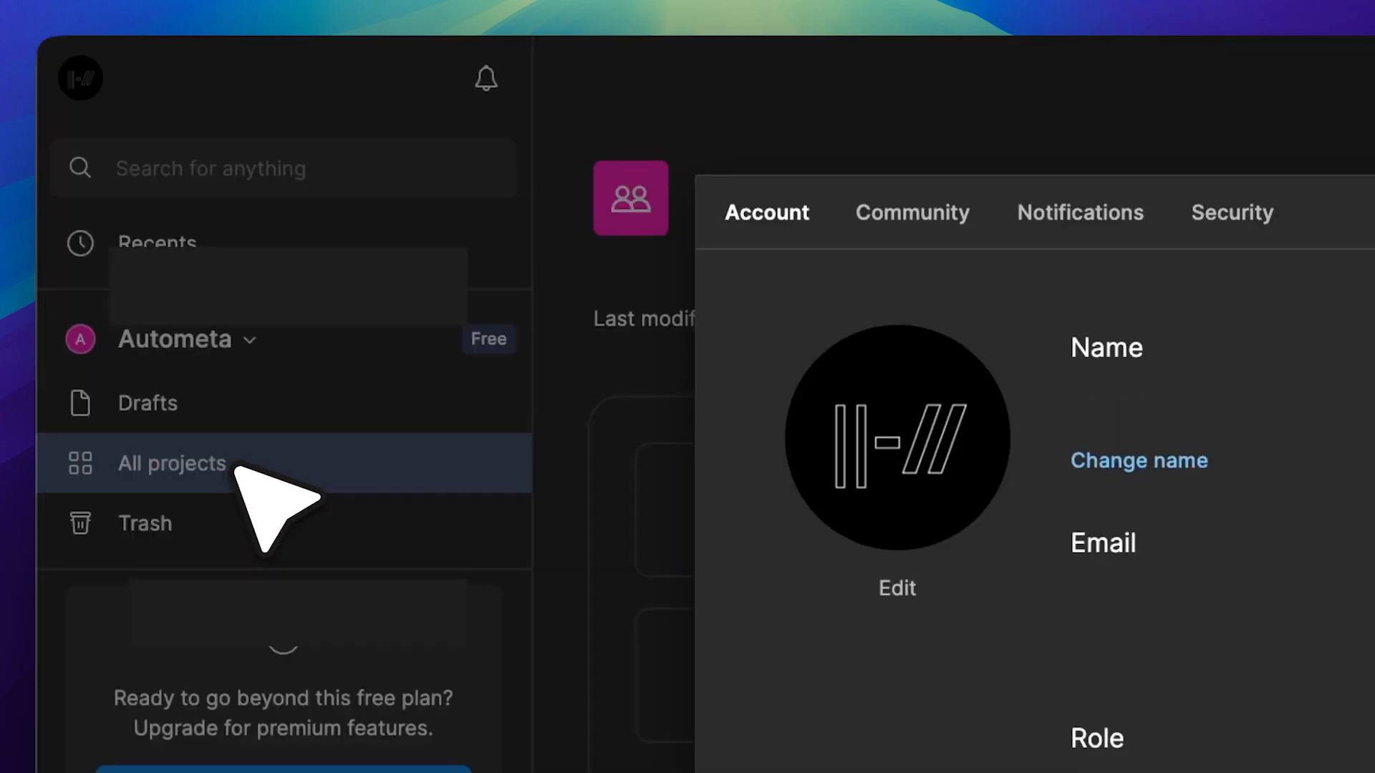
mouse_move(641, 386)
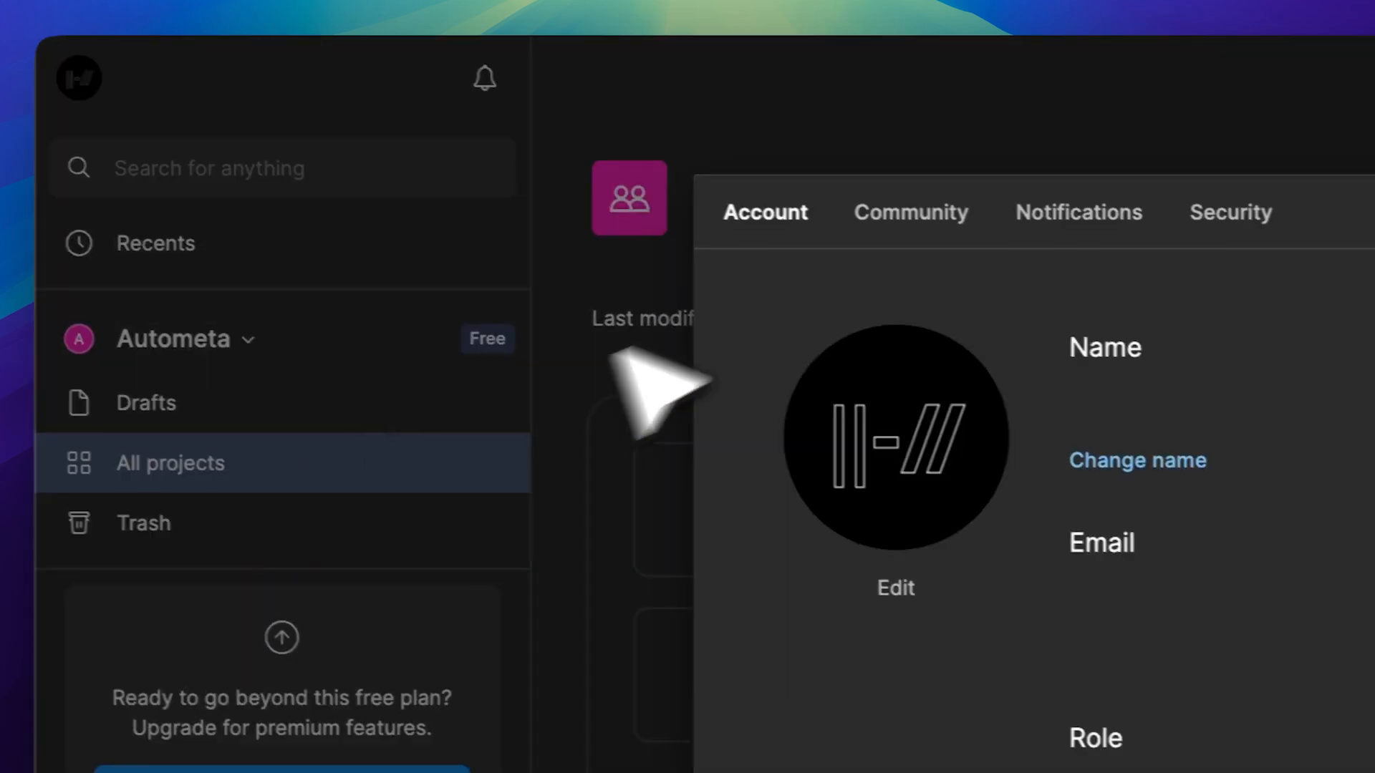
left_click(1229, 212)
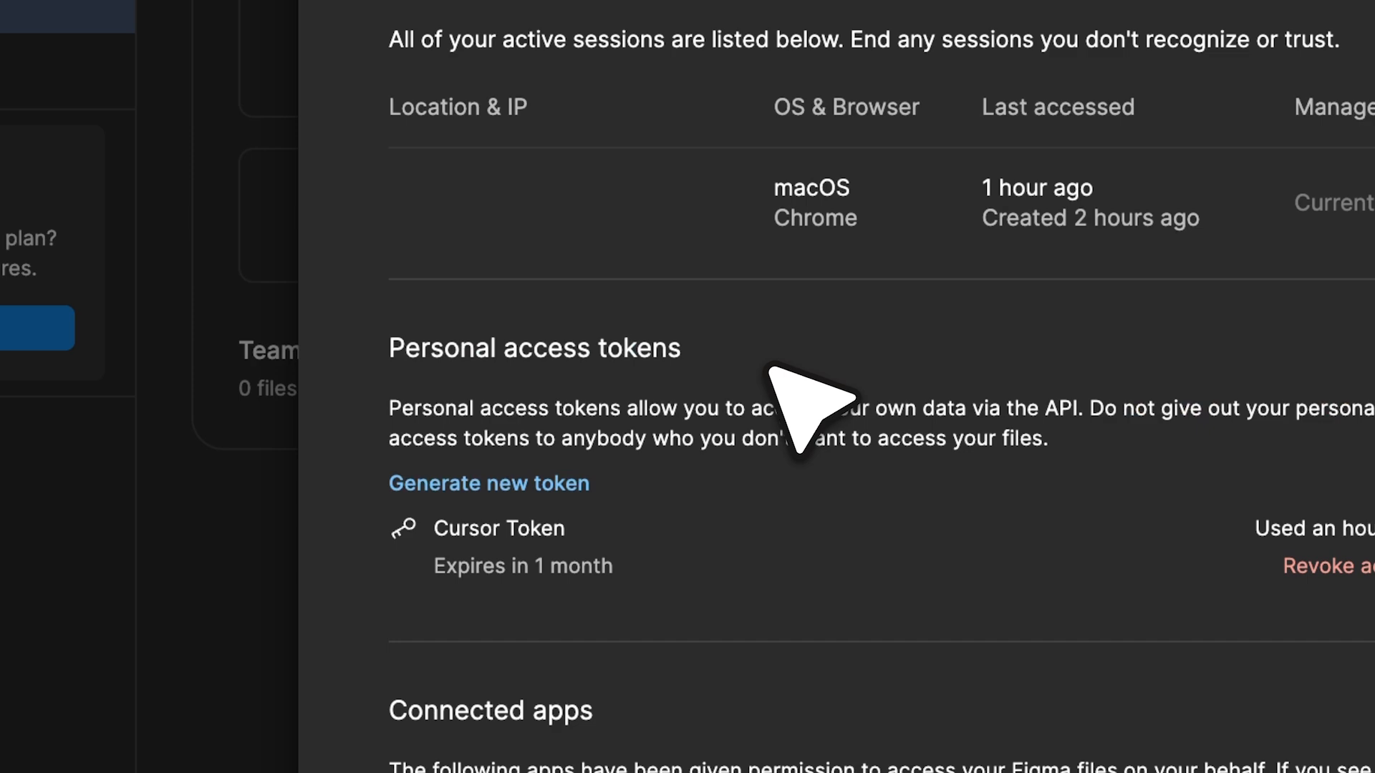
mouse_move(645, 557)
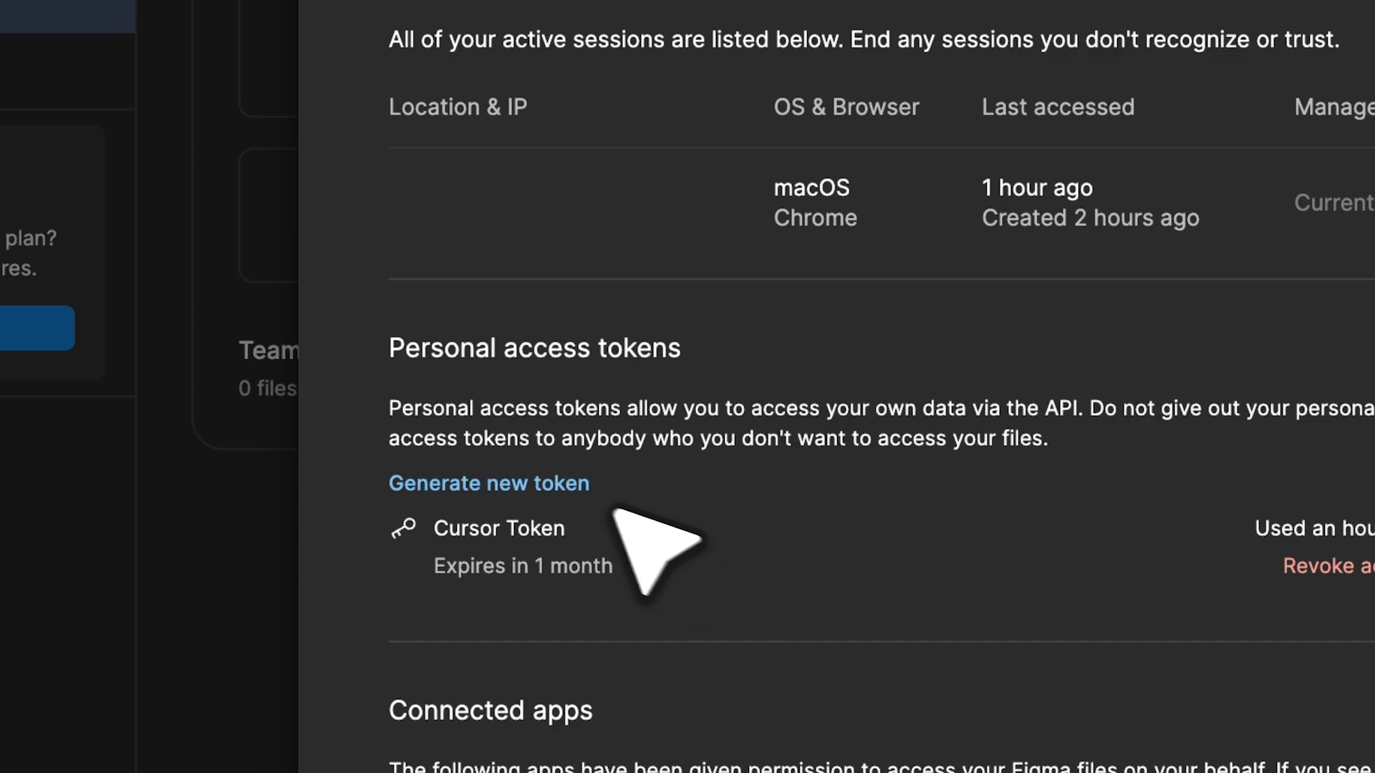
left_click(488, 482)
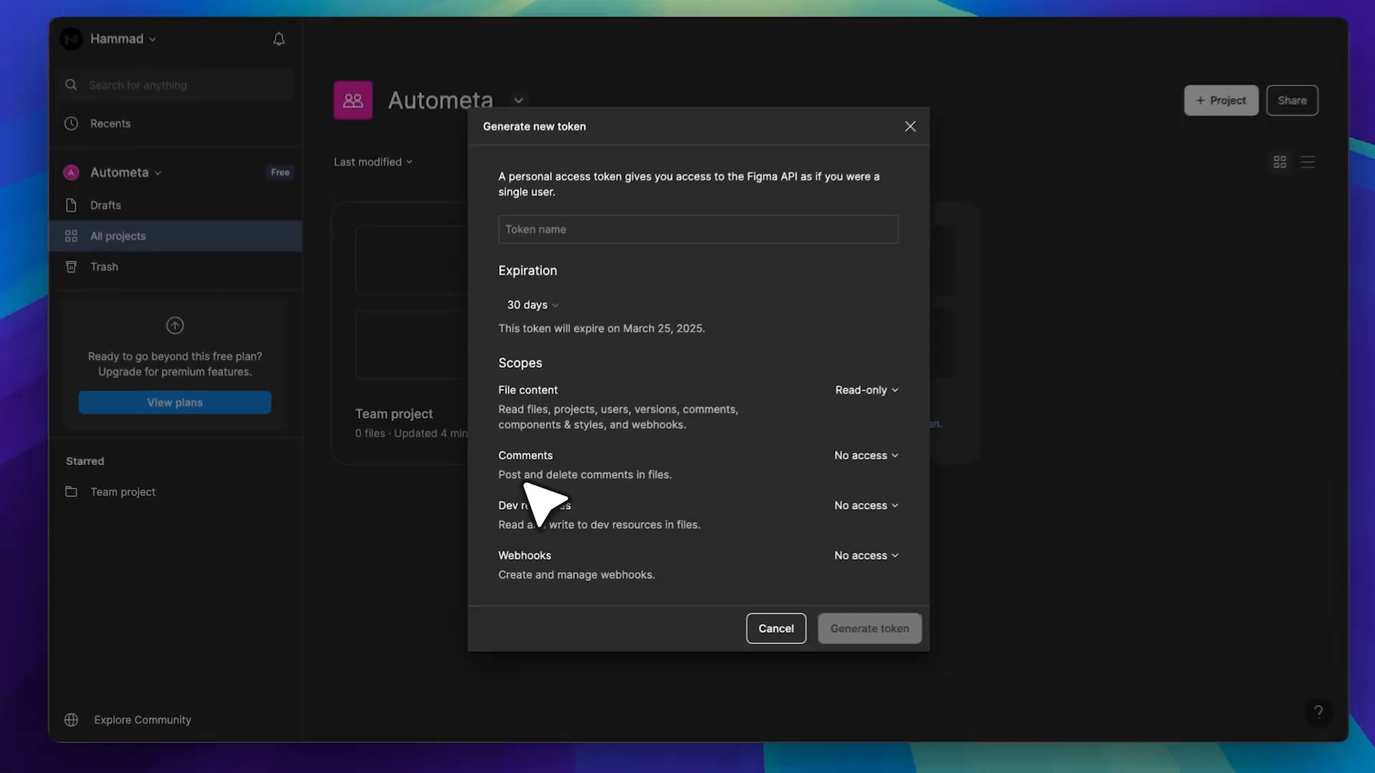
left_click(698, 229)
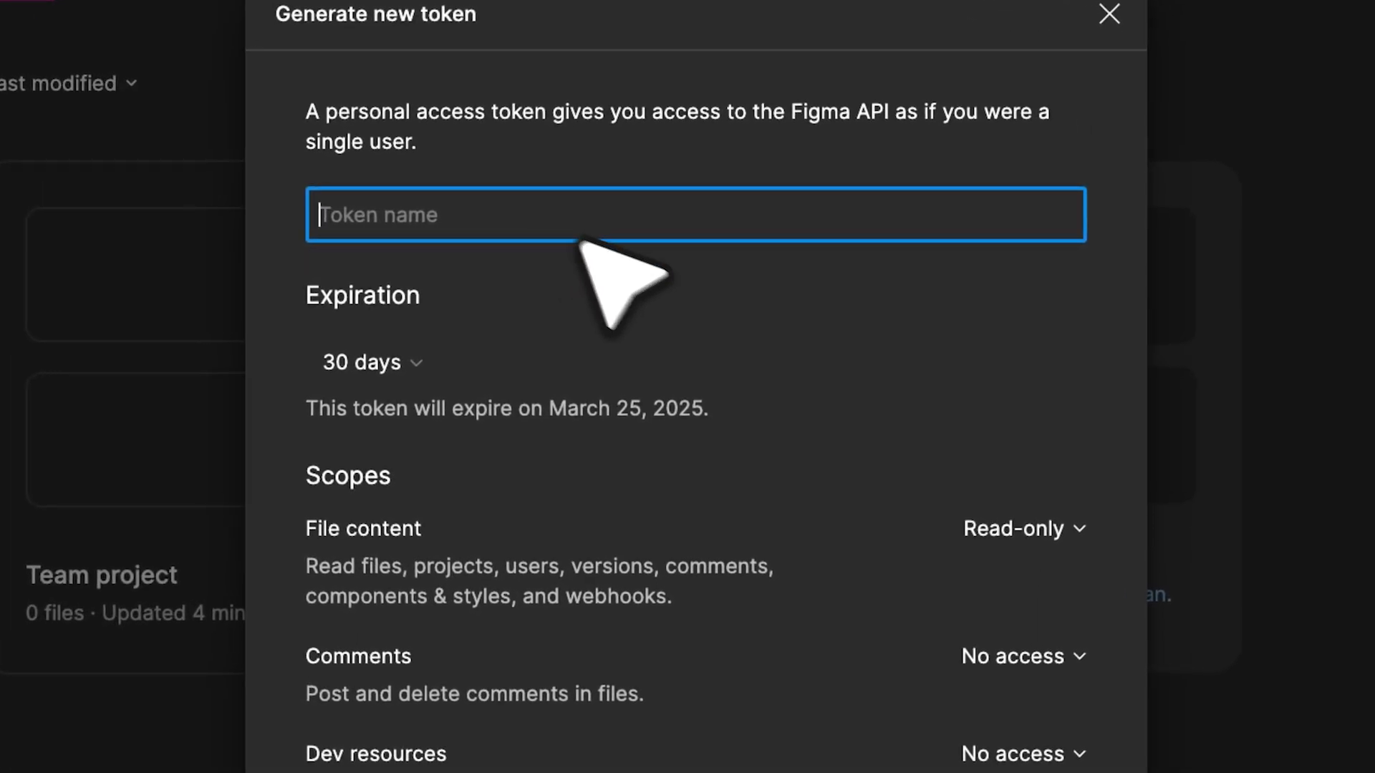
mouse_move(1023, 570)
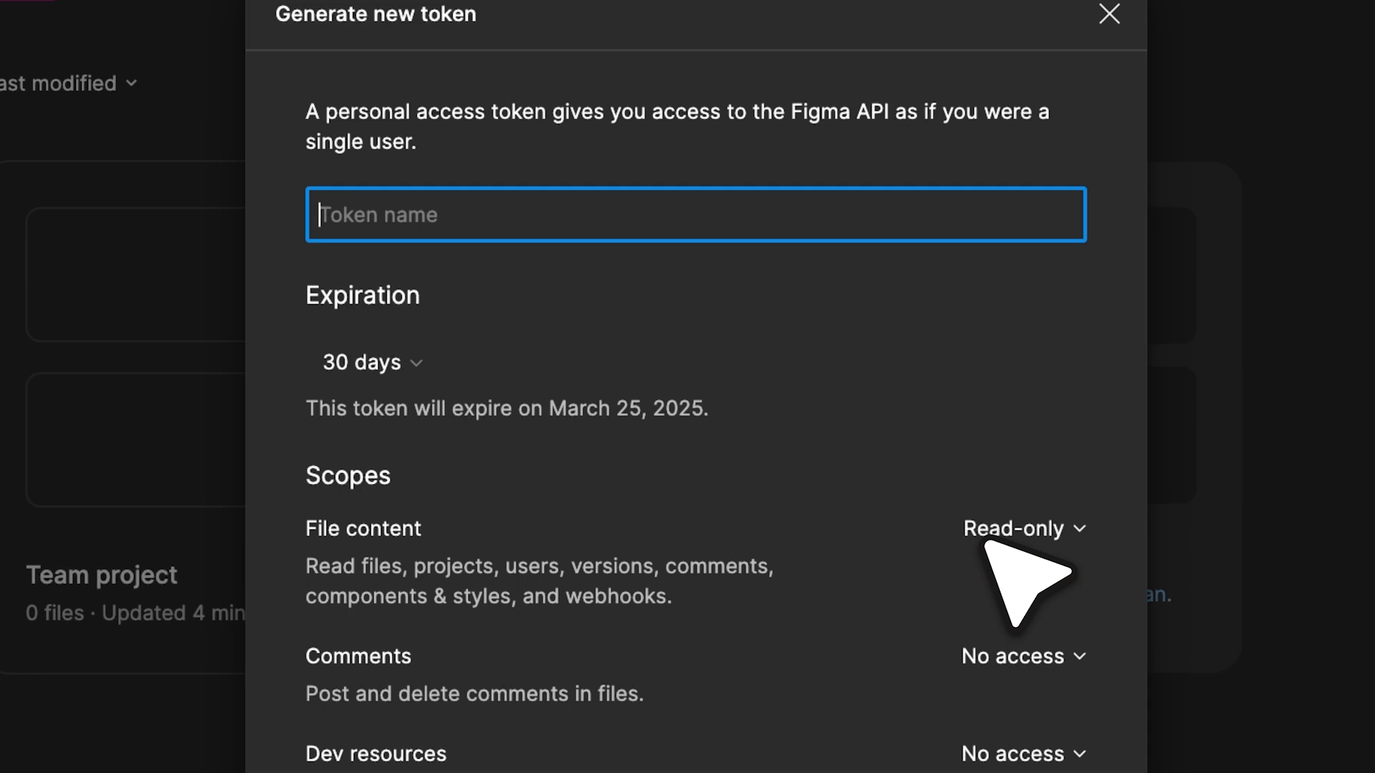
left_click(1021, 529)
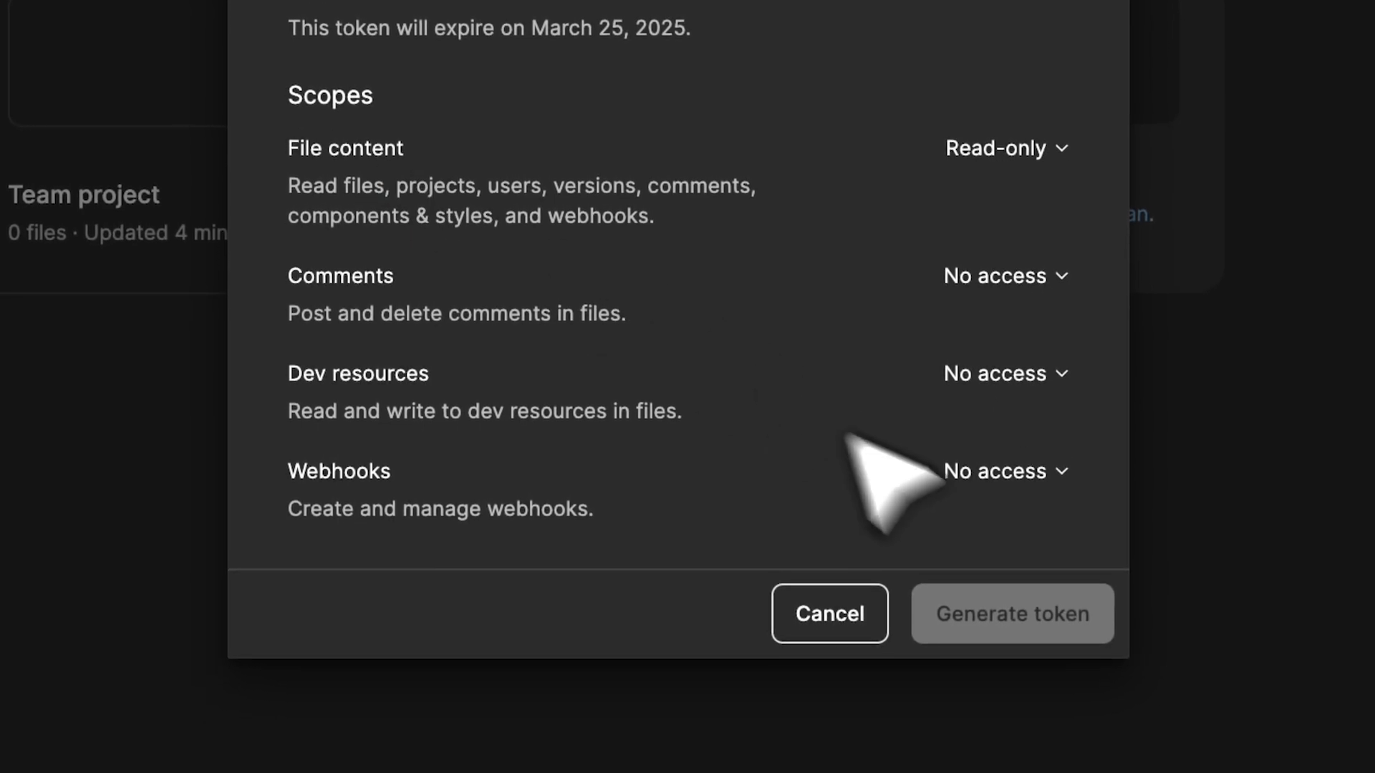
mouse_move(1040, 623)
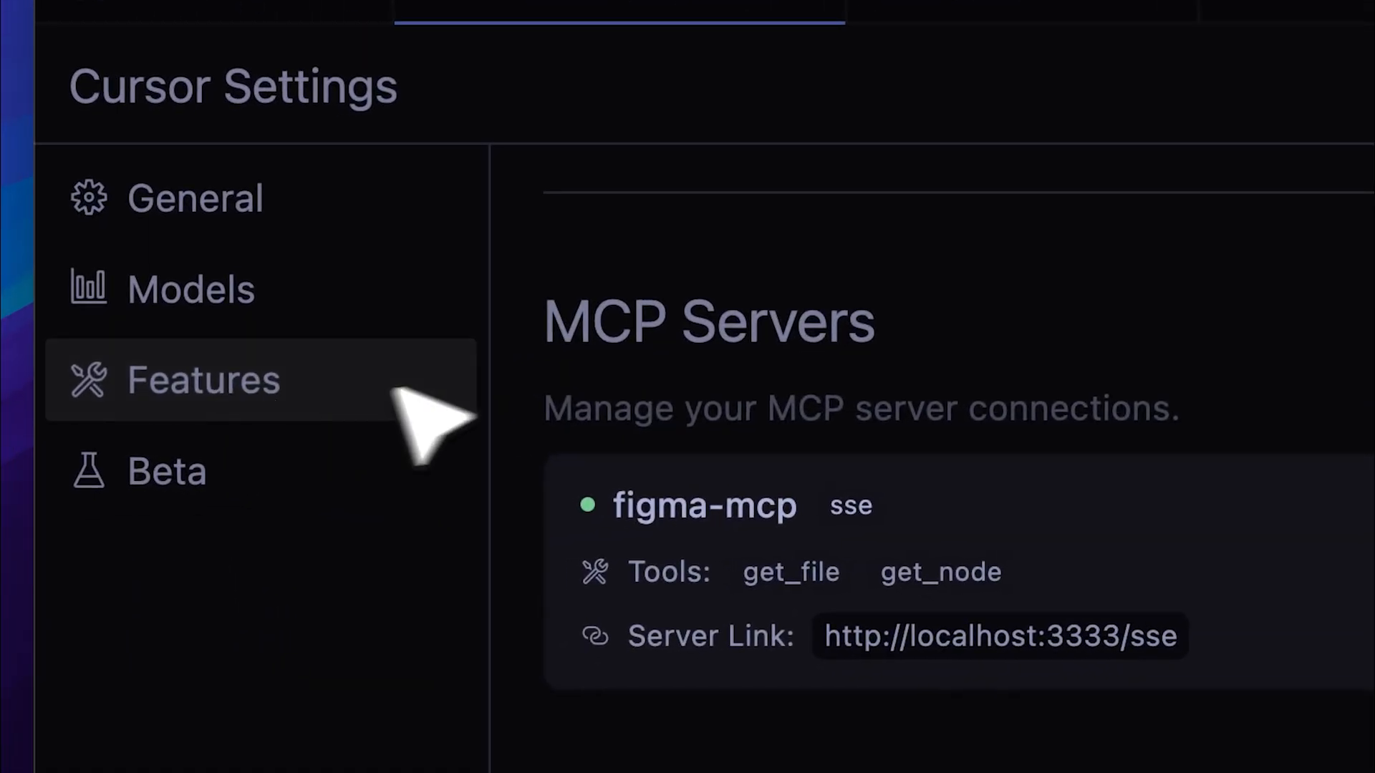
mouse_move(614, 395)
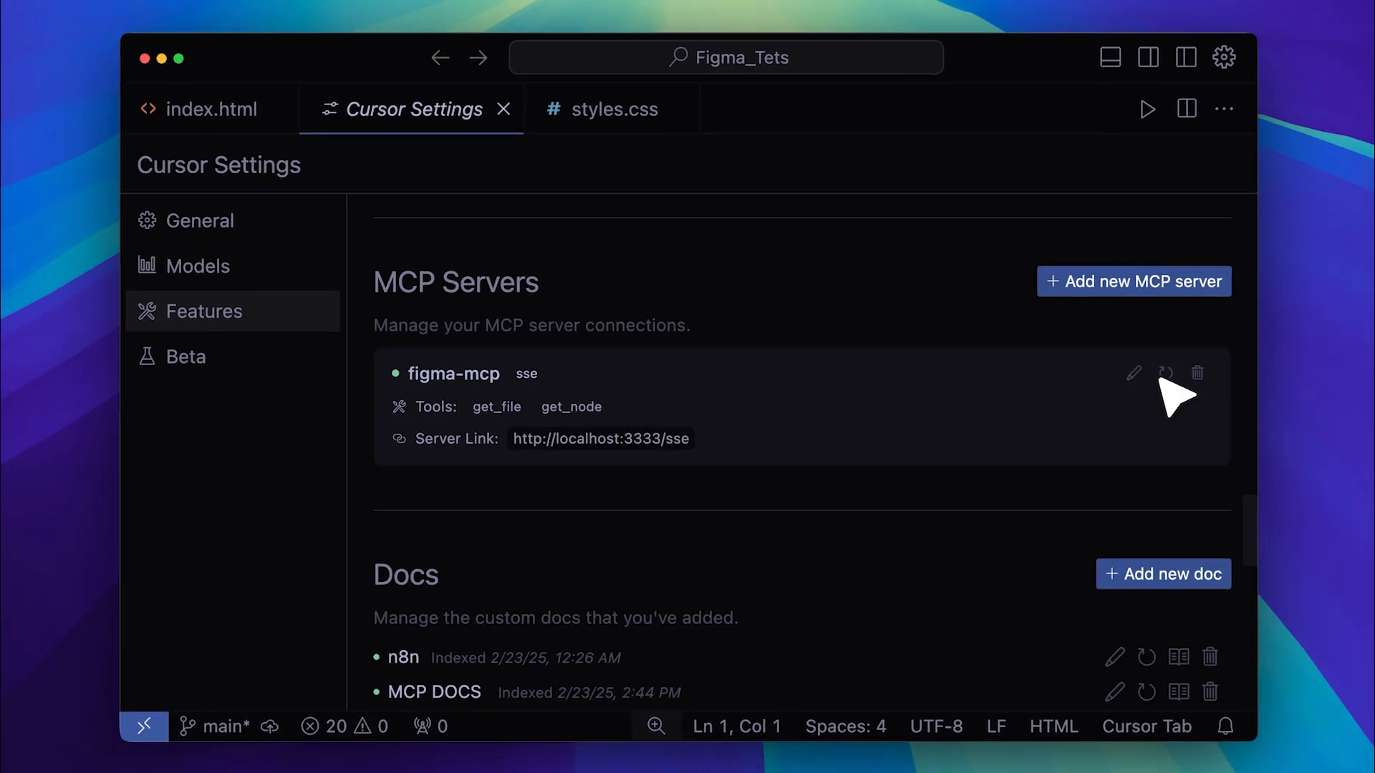
left_click(1131, 372)
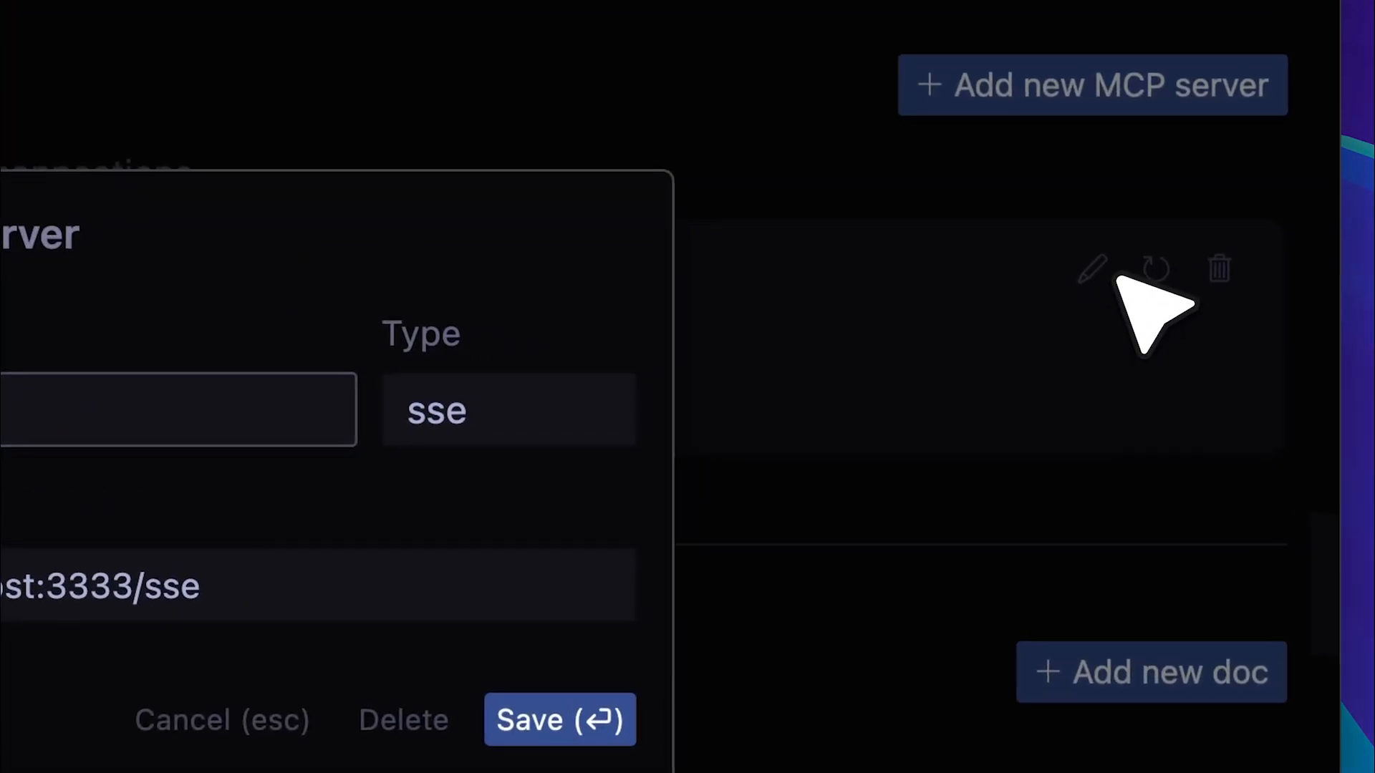
mouse_move(1087, 342)
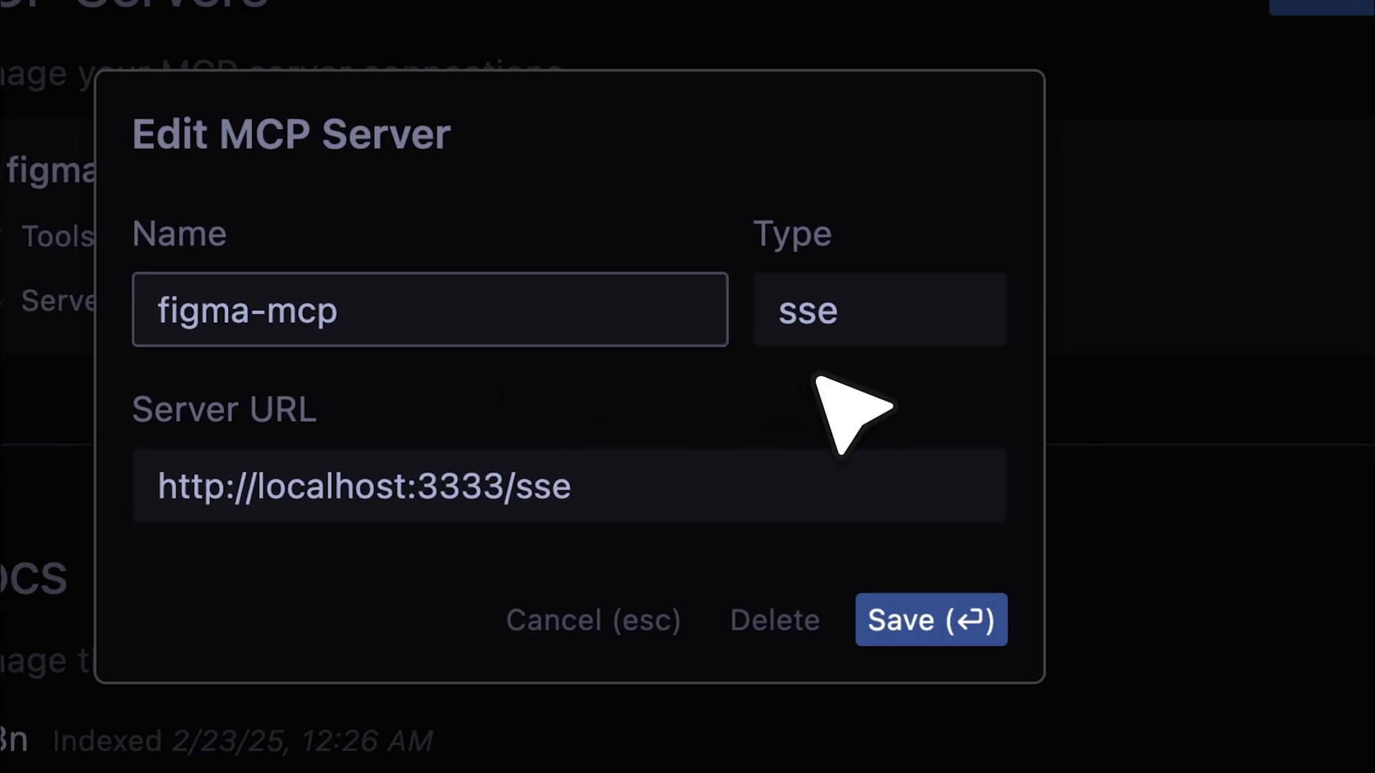
left_click(877, 309)
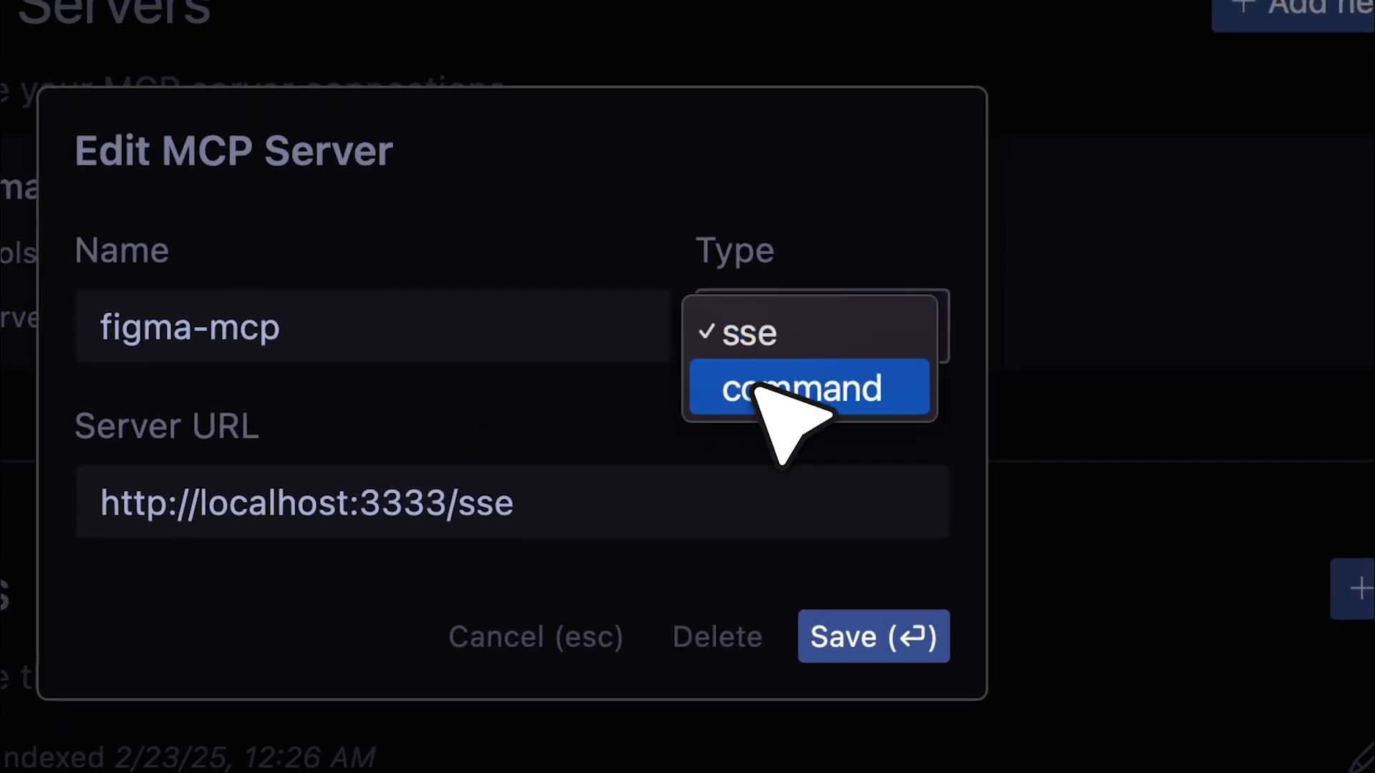
left_click(744, 334)
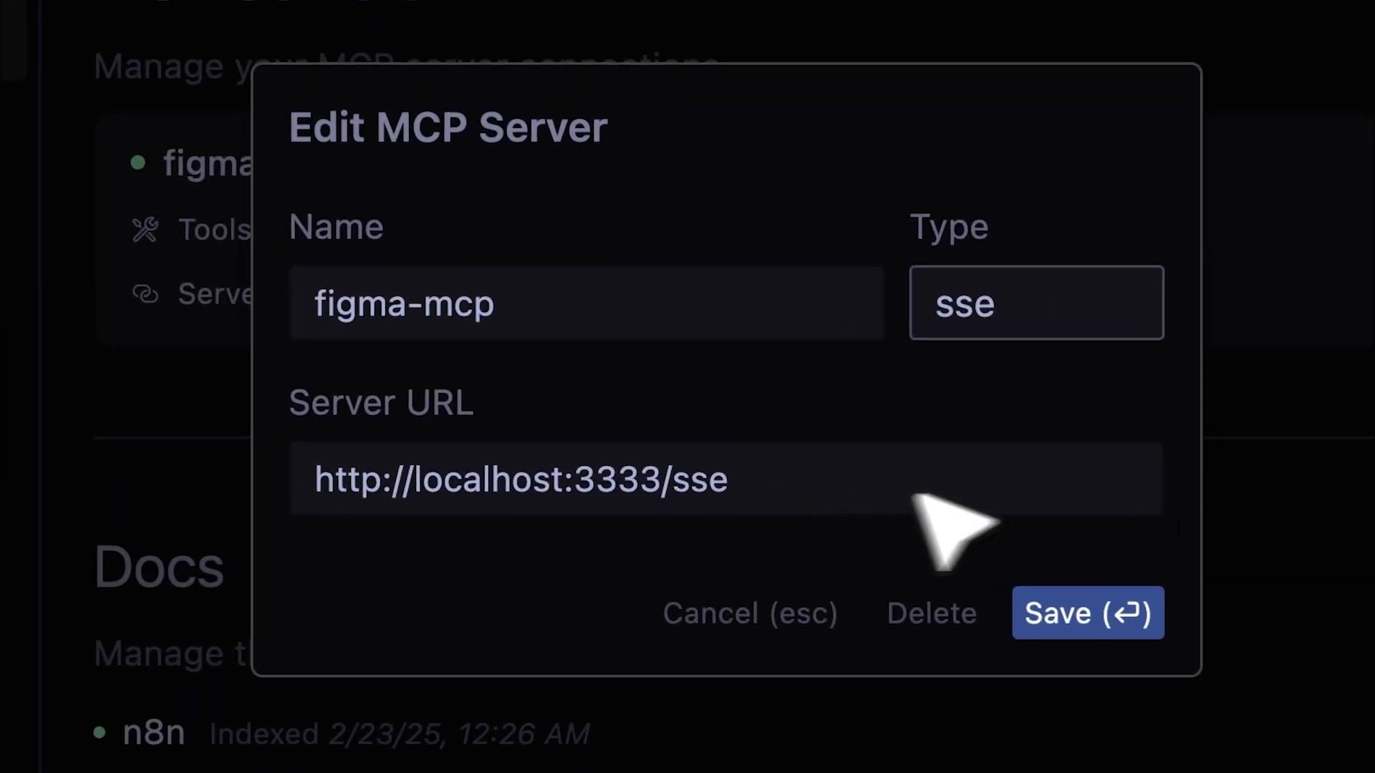
left_click(1087, 611)
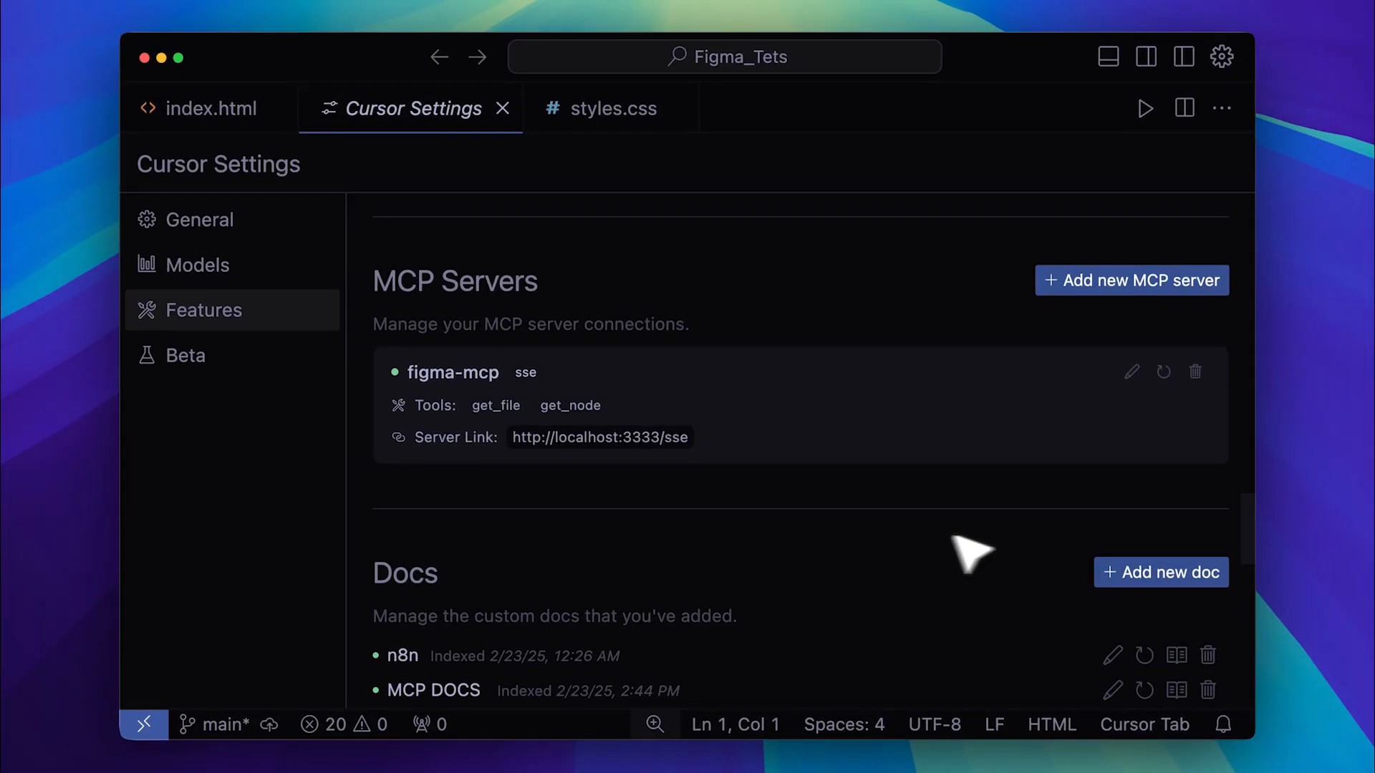
mouse_move(513, 443)
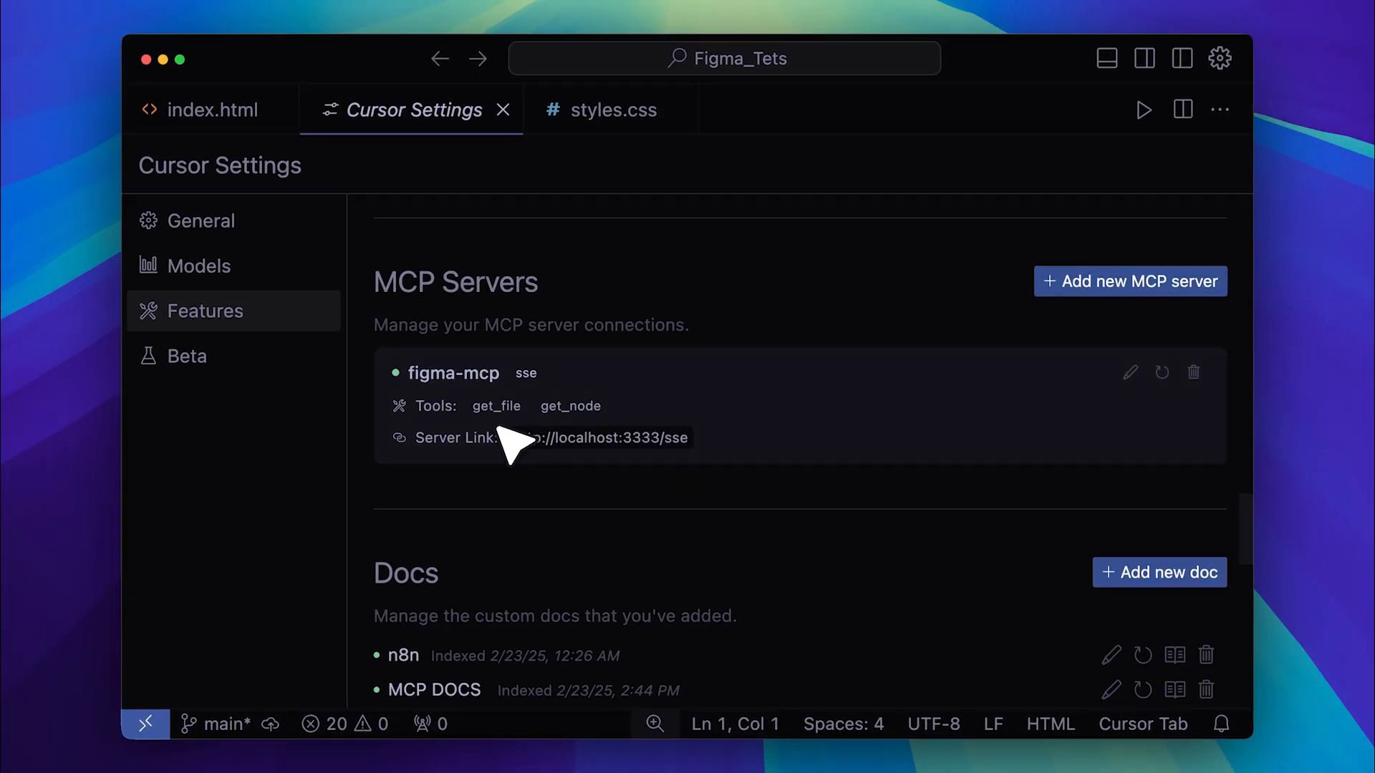
mouse_move(587, 434)
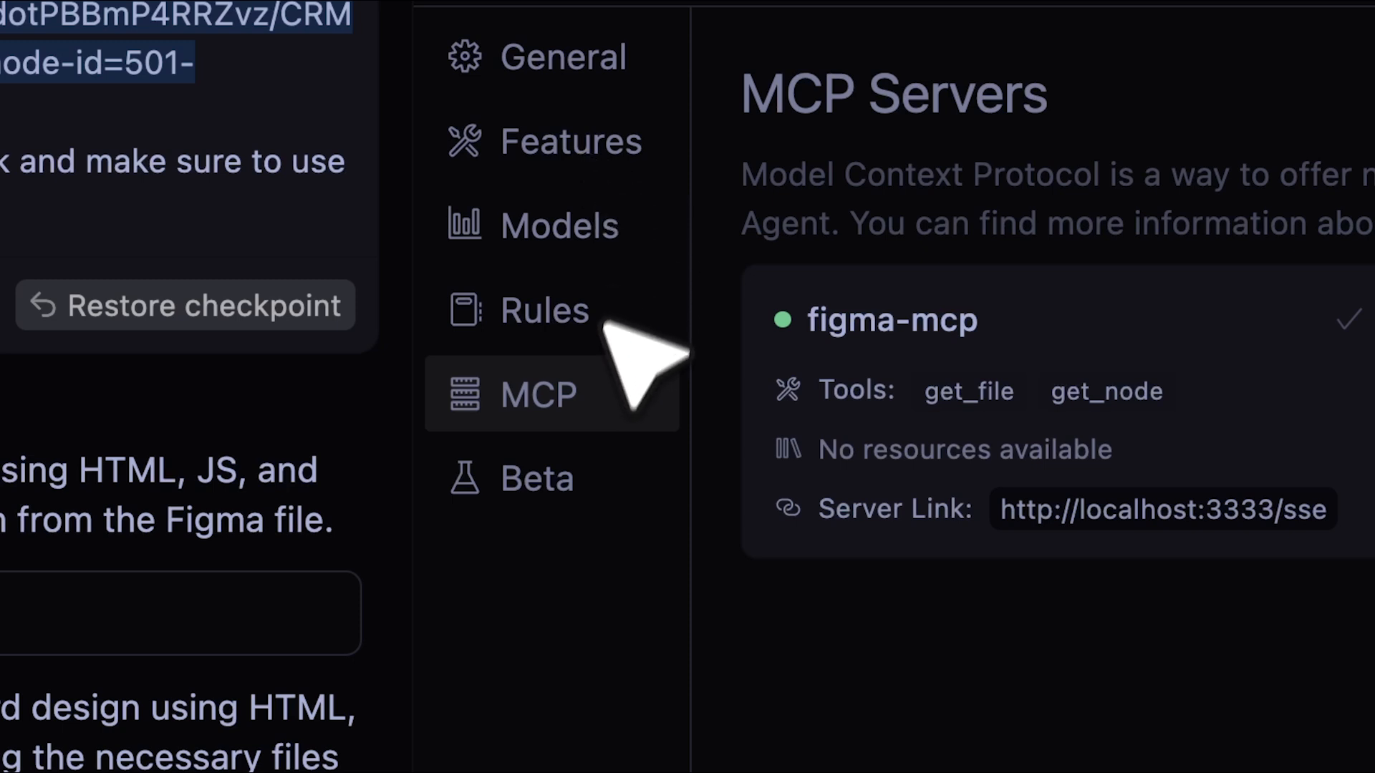
mouse_move(587, 451)
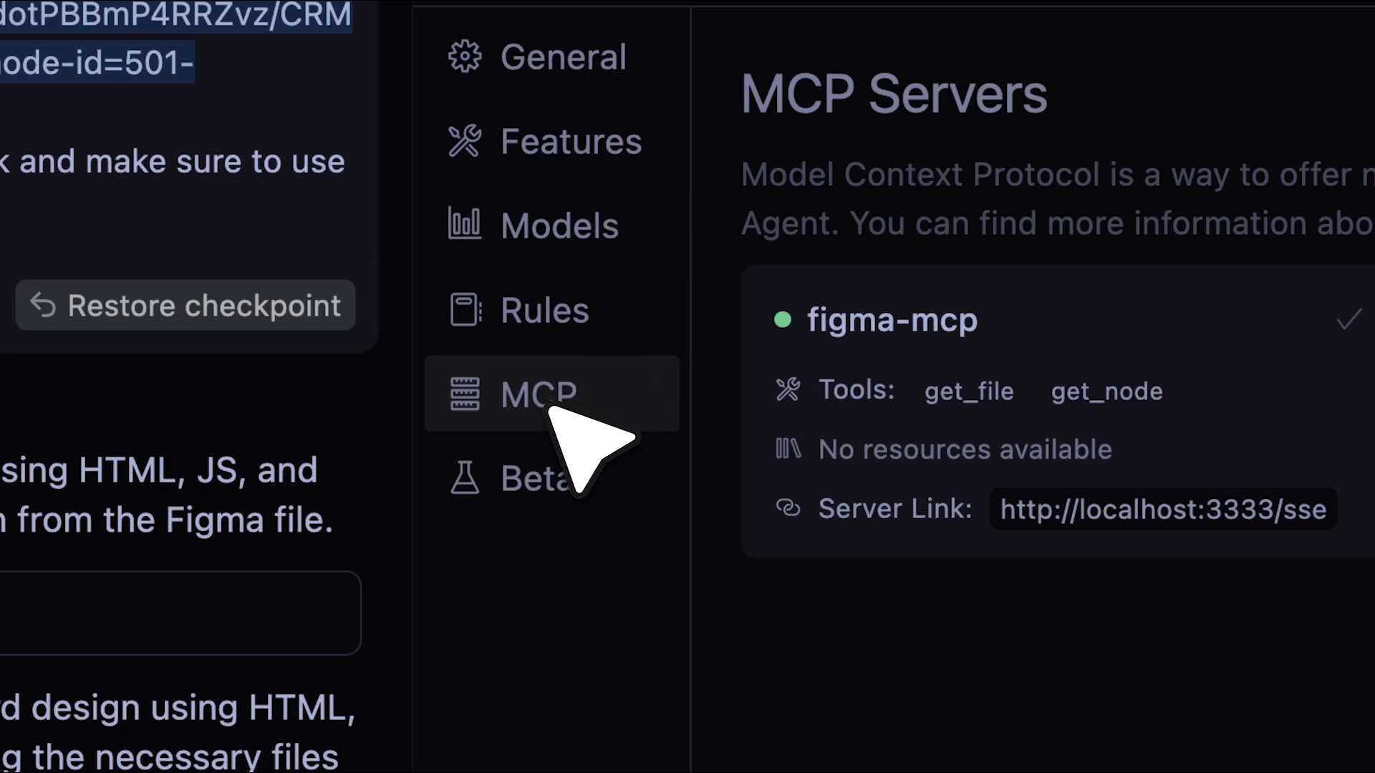
mouse_move(793, 255)
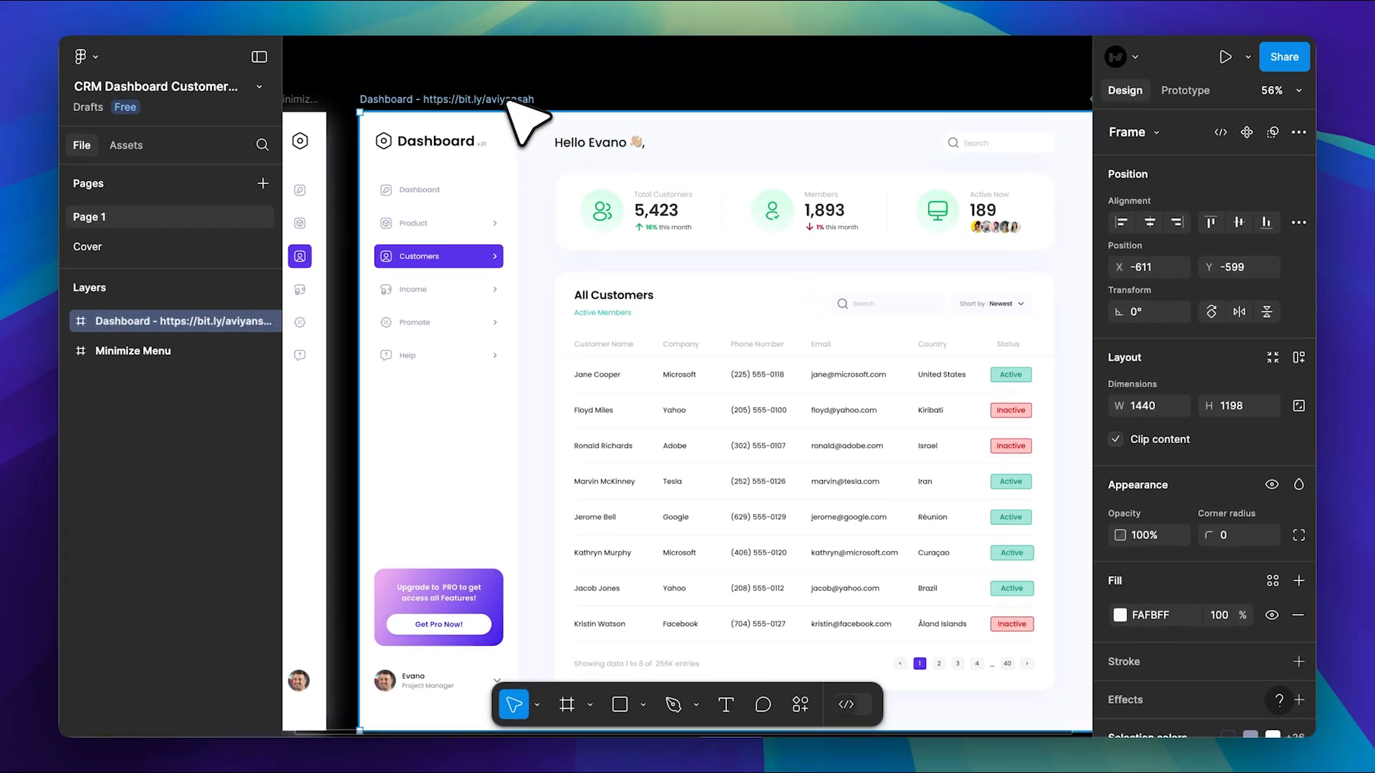
Bring up the context menu of actions on the Dashboard frame title
right_click(522, 119)
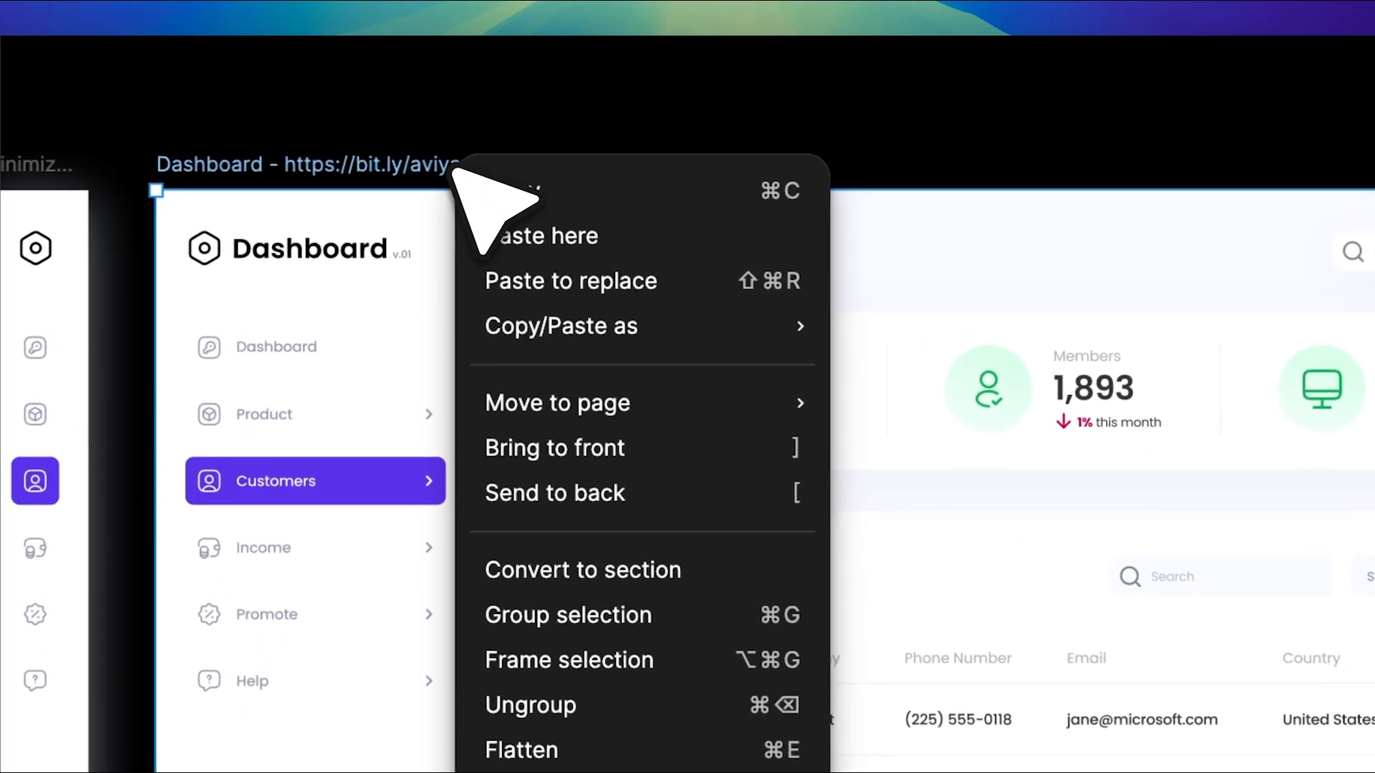
mouse_move(561, 326)
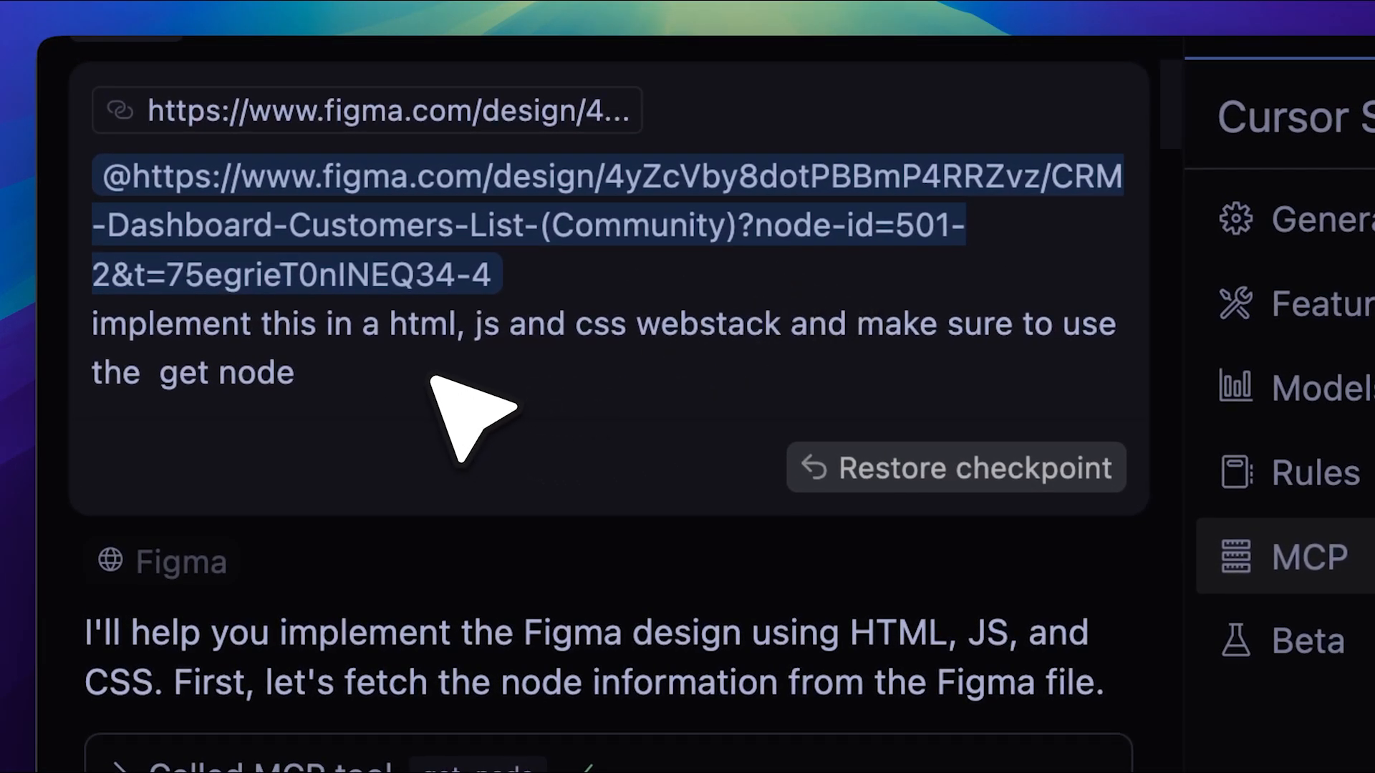
mouse_move(451, 421)
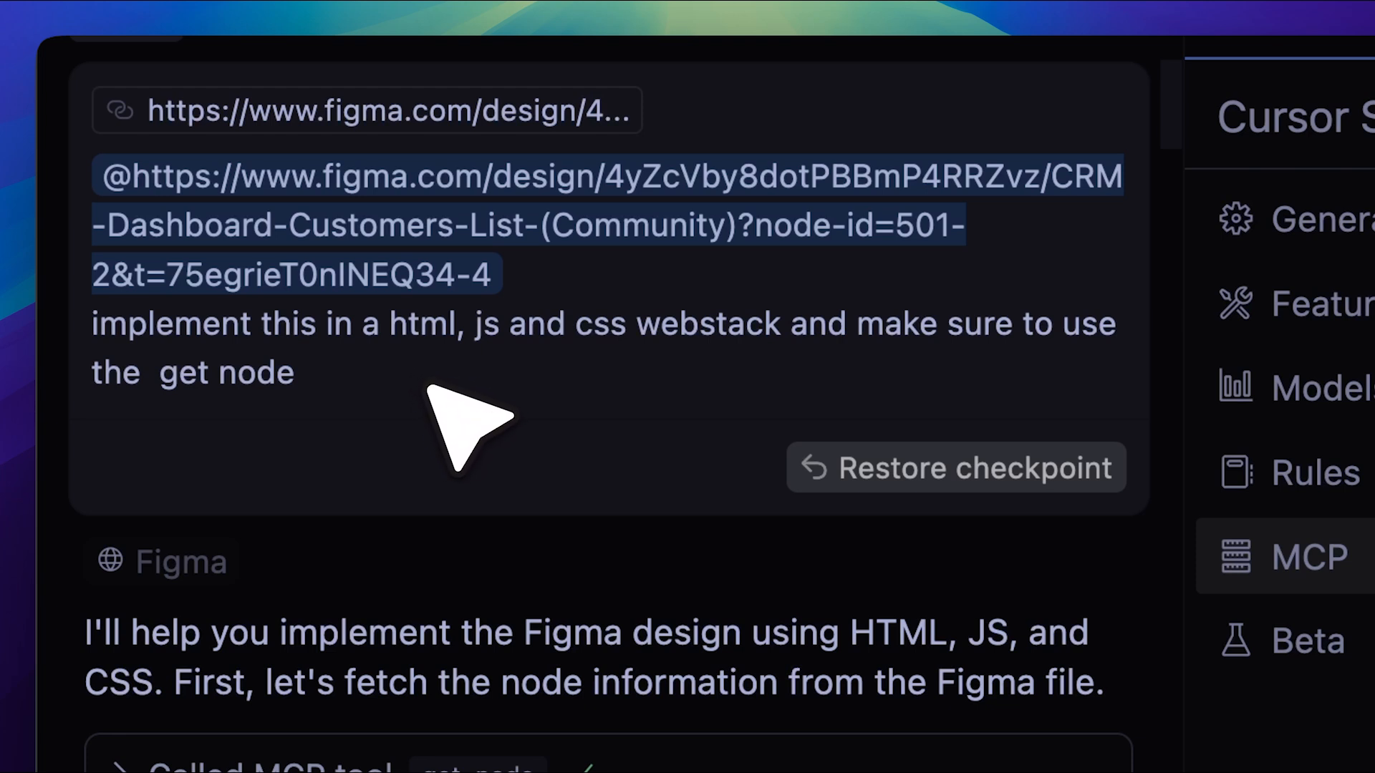
mouse_move(487, 412)
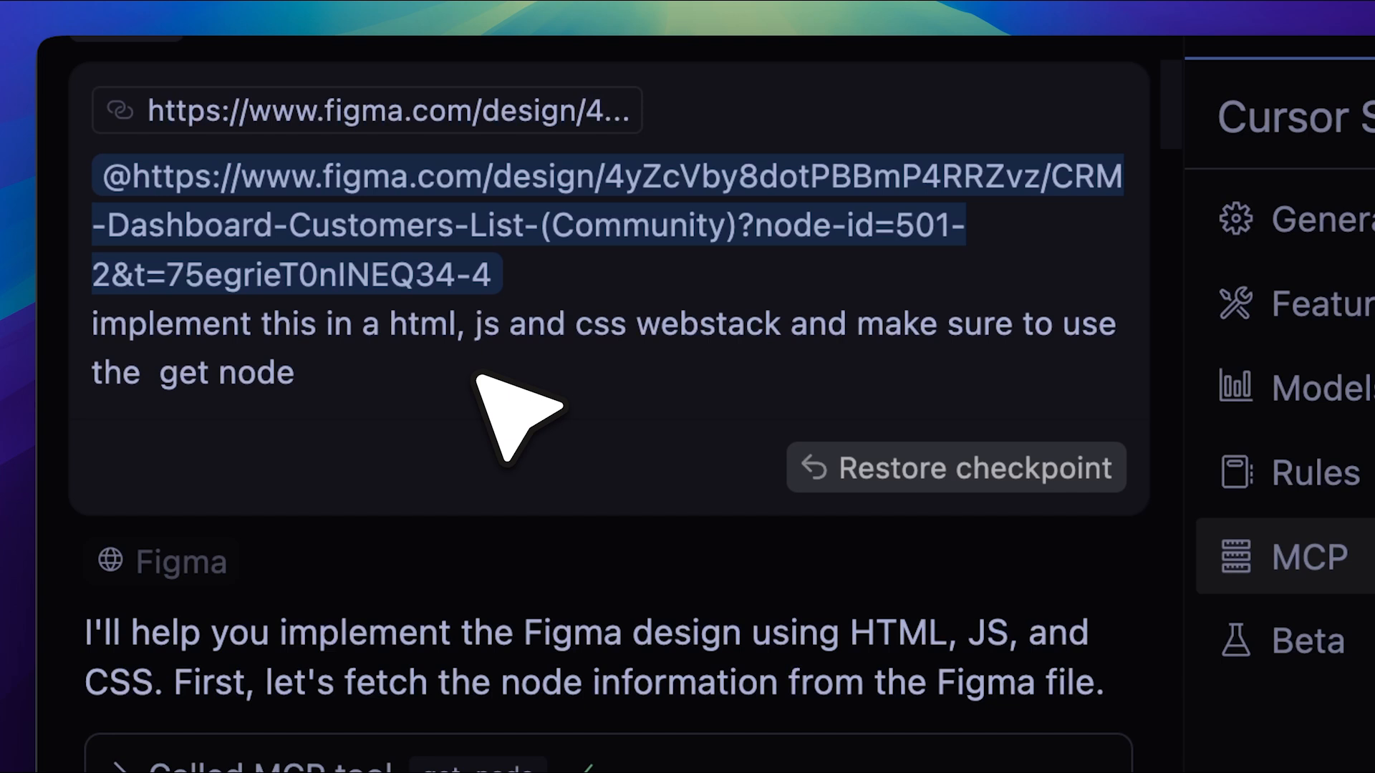
mouse_move(476, 475)
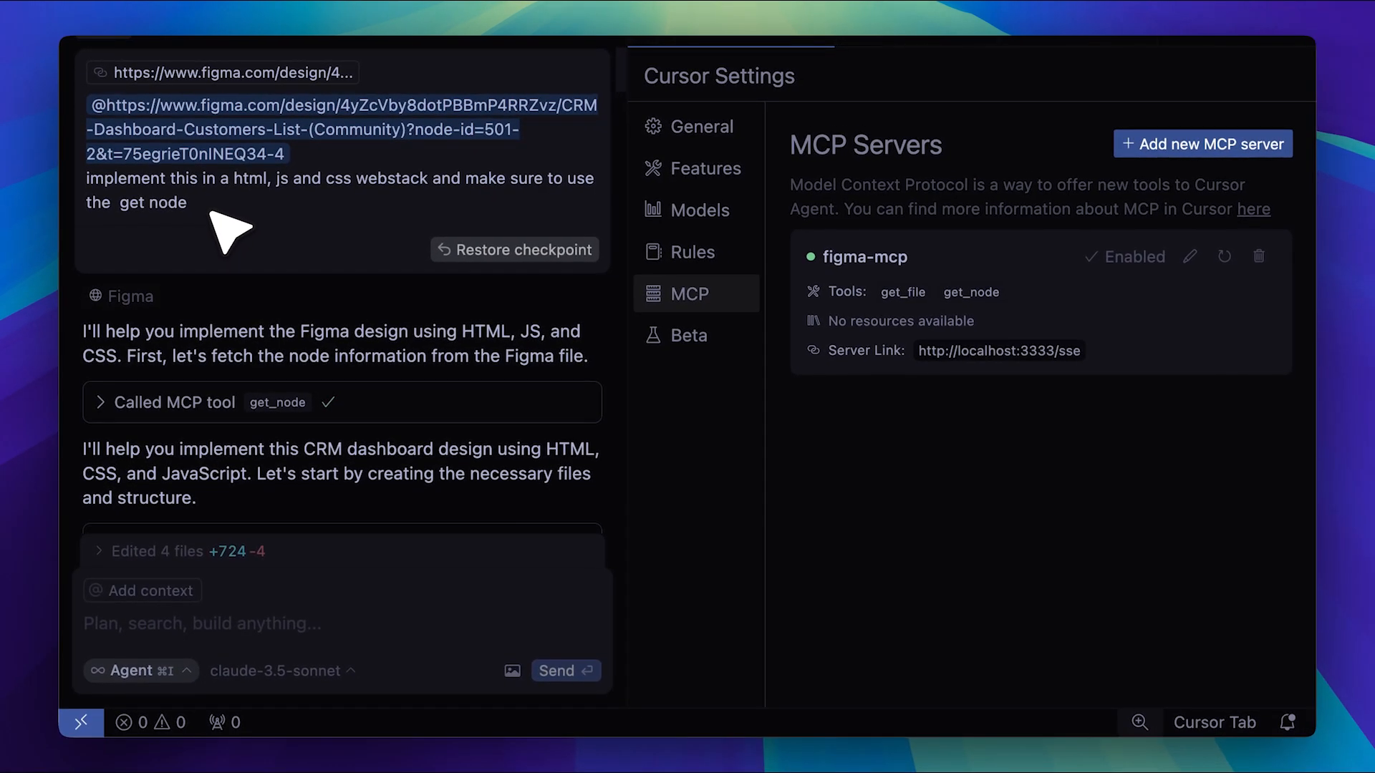
mouse_move(247, 244)
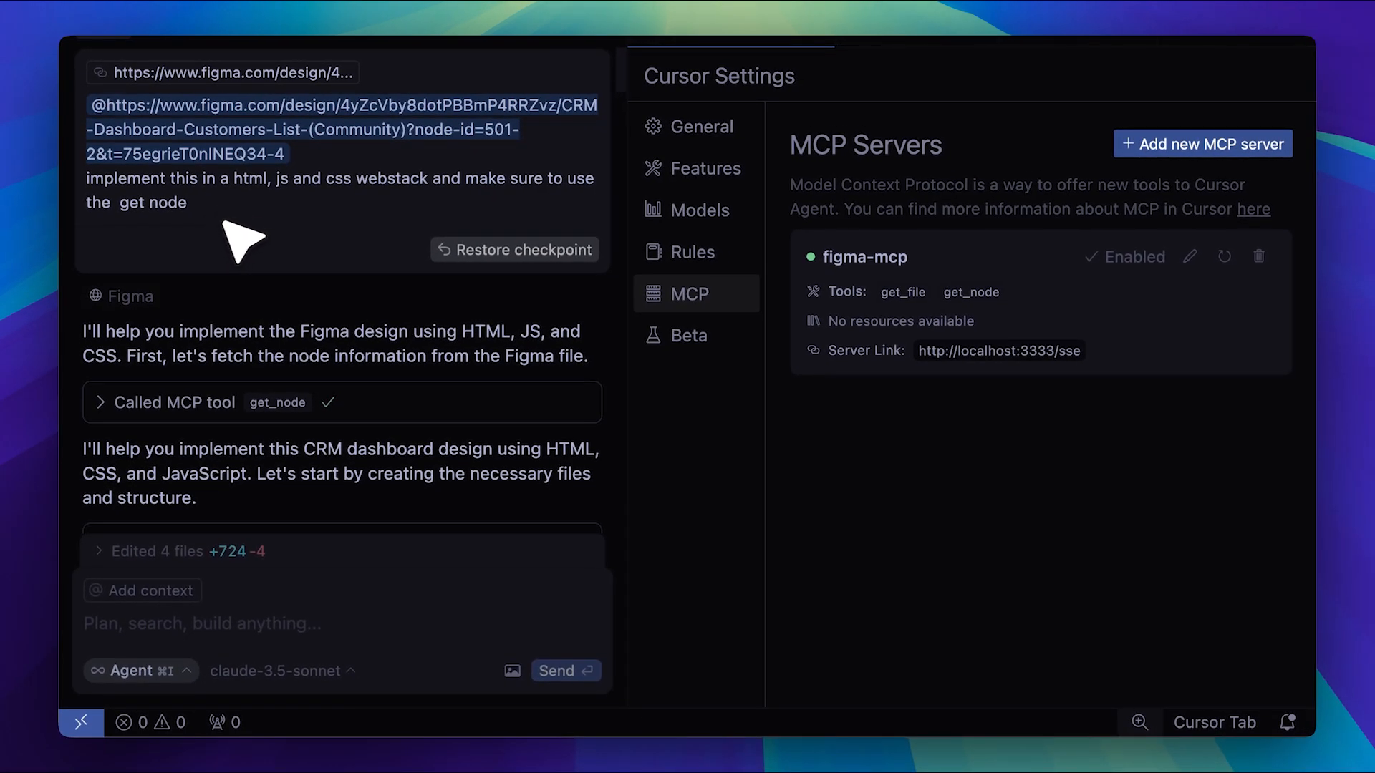
Expand the get_node tool result and look through the Figma node JSON with Product group and Rectangle 30
scroll("down", 3)
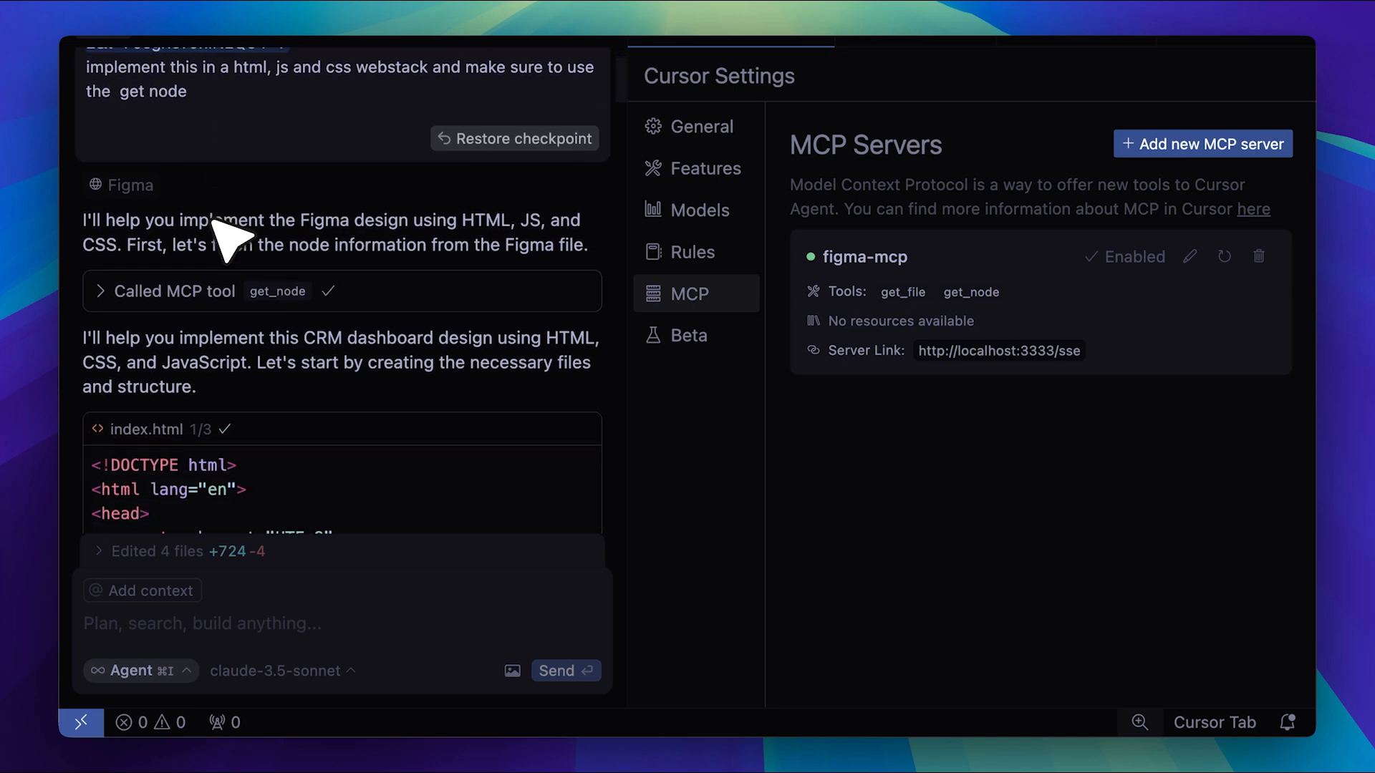
left_click(174, 291)
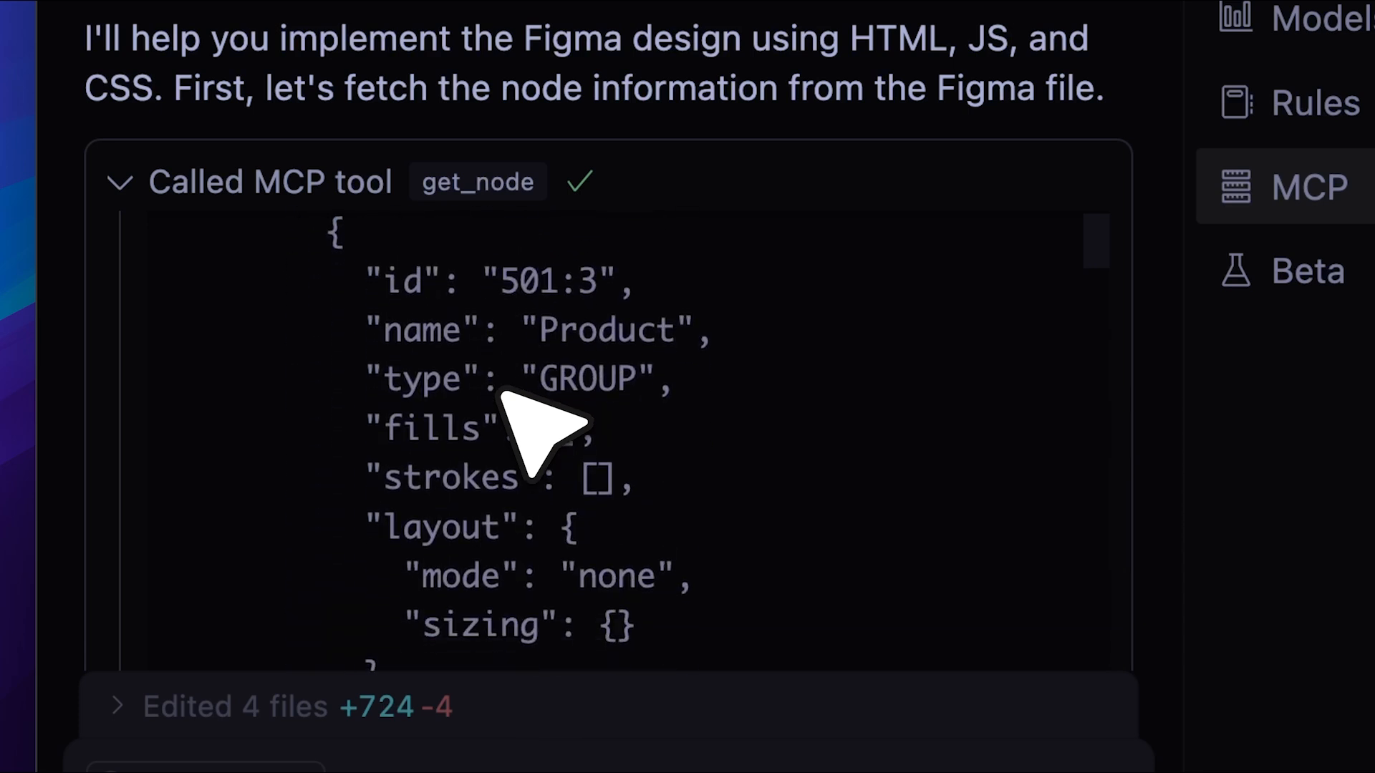
scroll("down", 3)
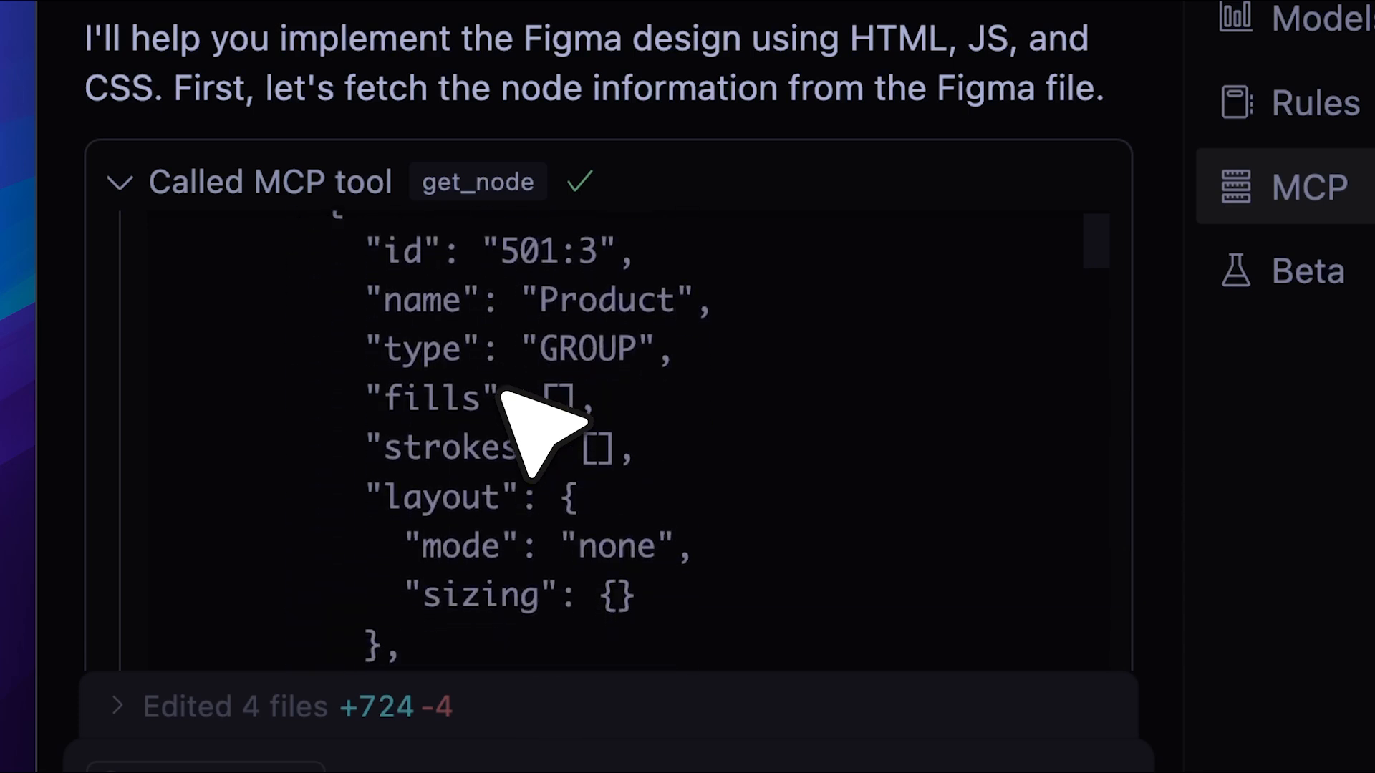
scroll("down", 3)
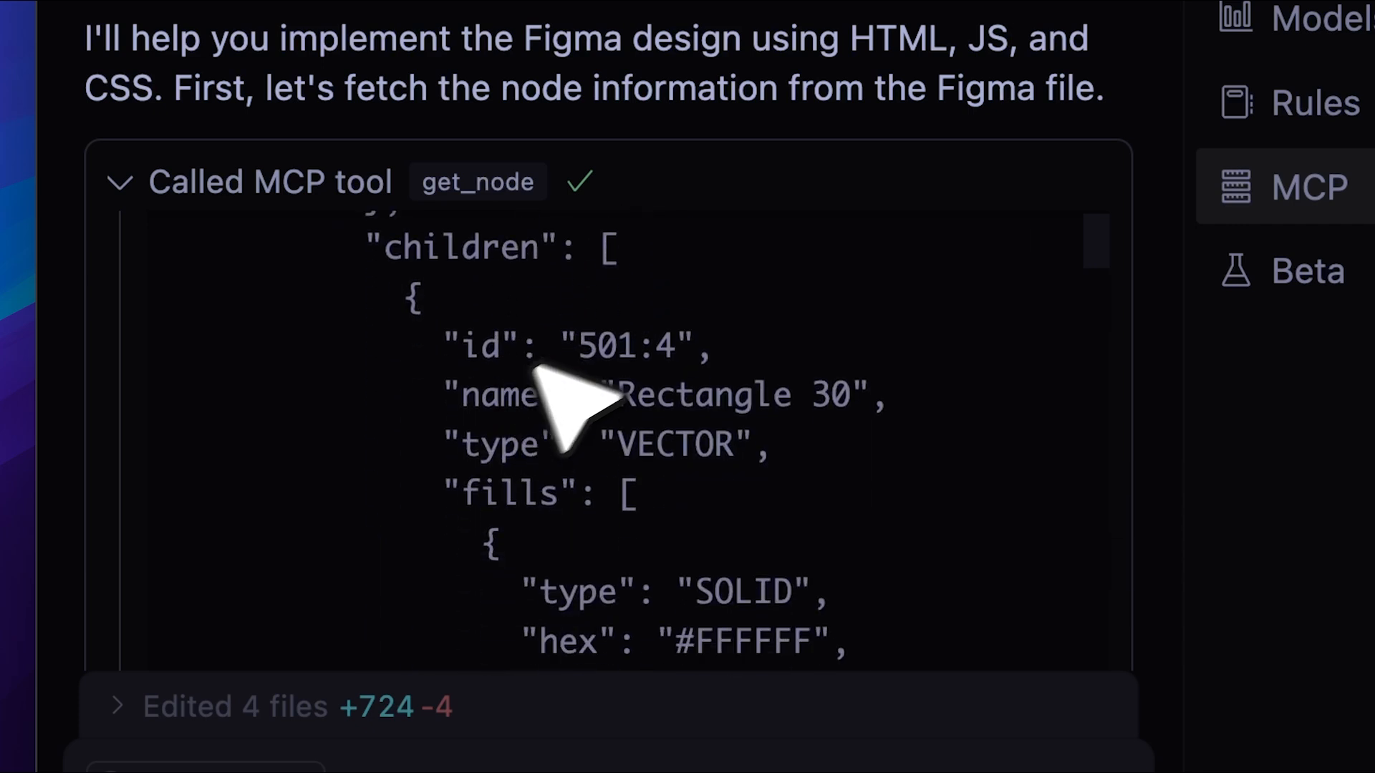
mouse_move(640, 413)
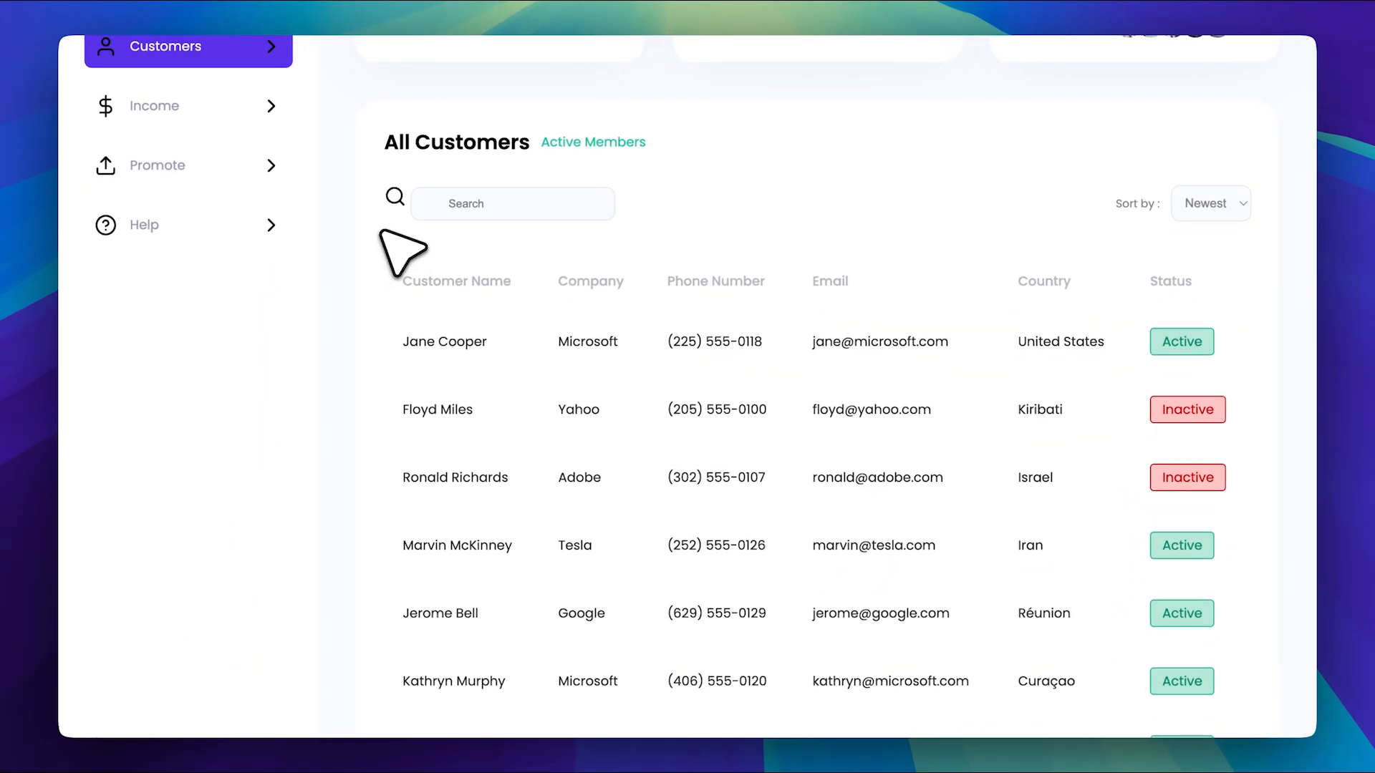
Scroll the rendered dashboard from the customer stats cards down to the All Customers table
scroll("down", 3)
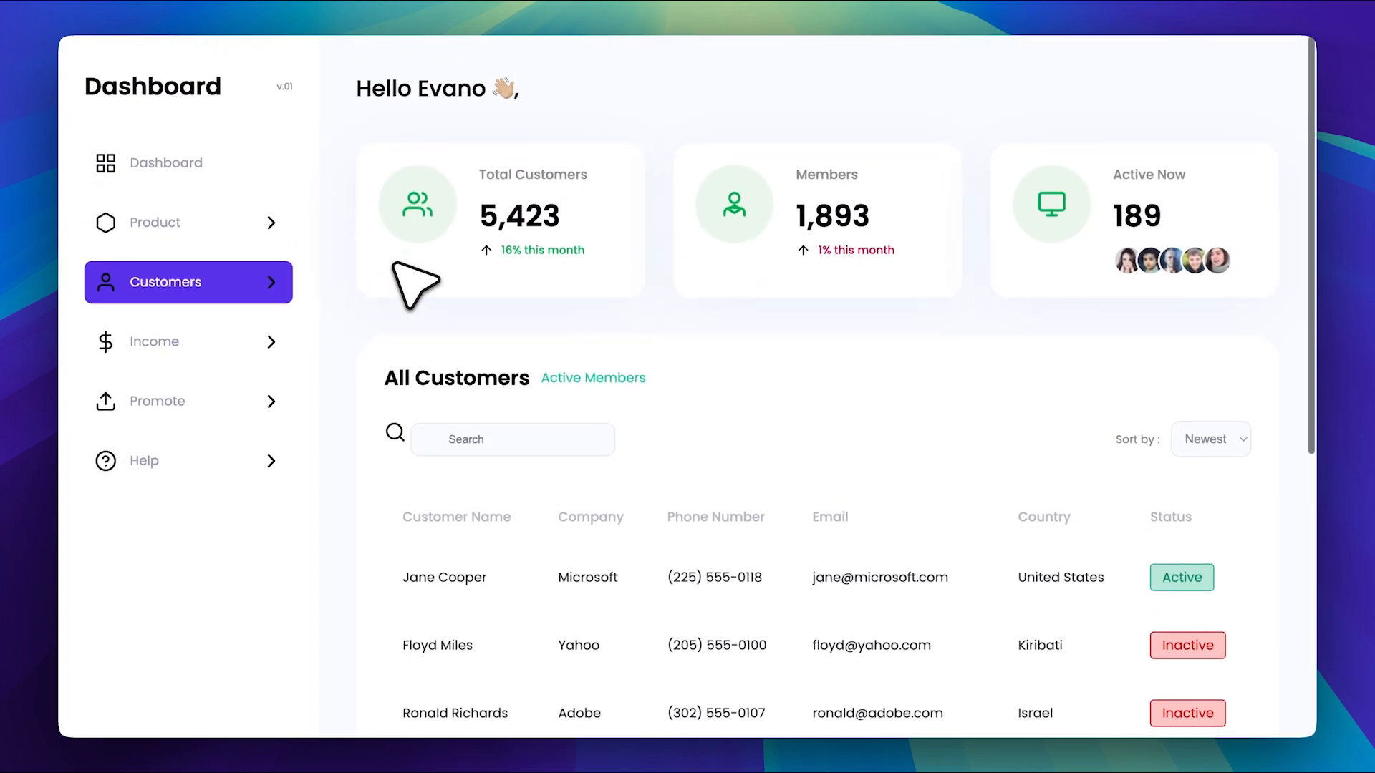
mouse_move(583, 123)
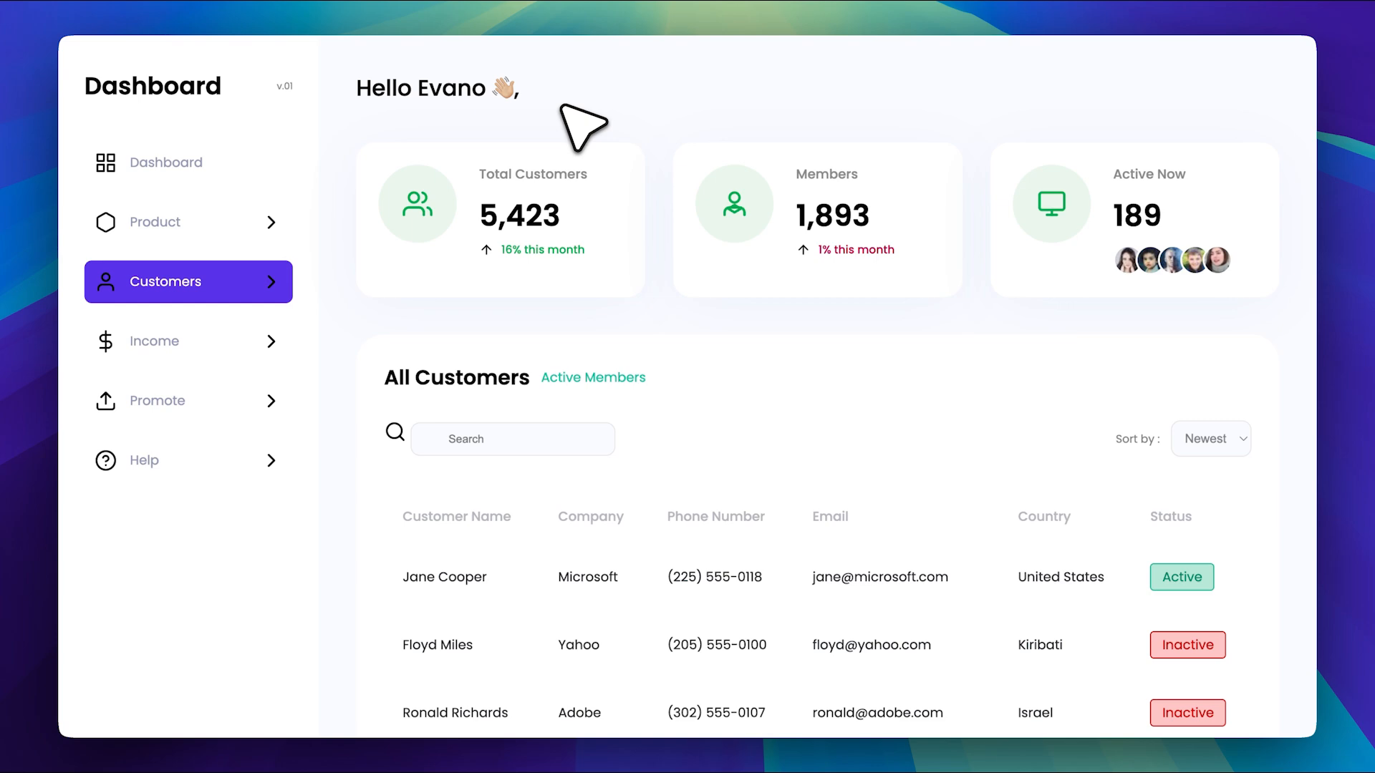
scroll("down", 3)
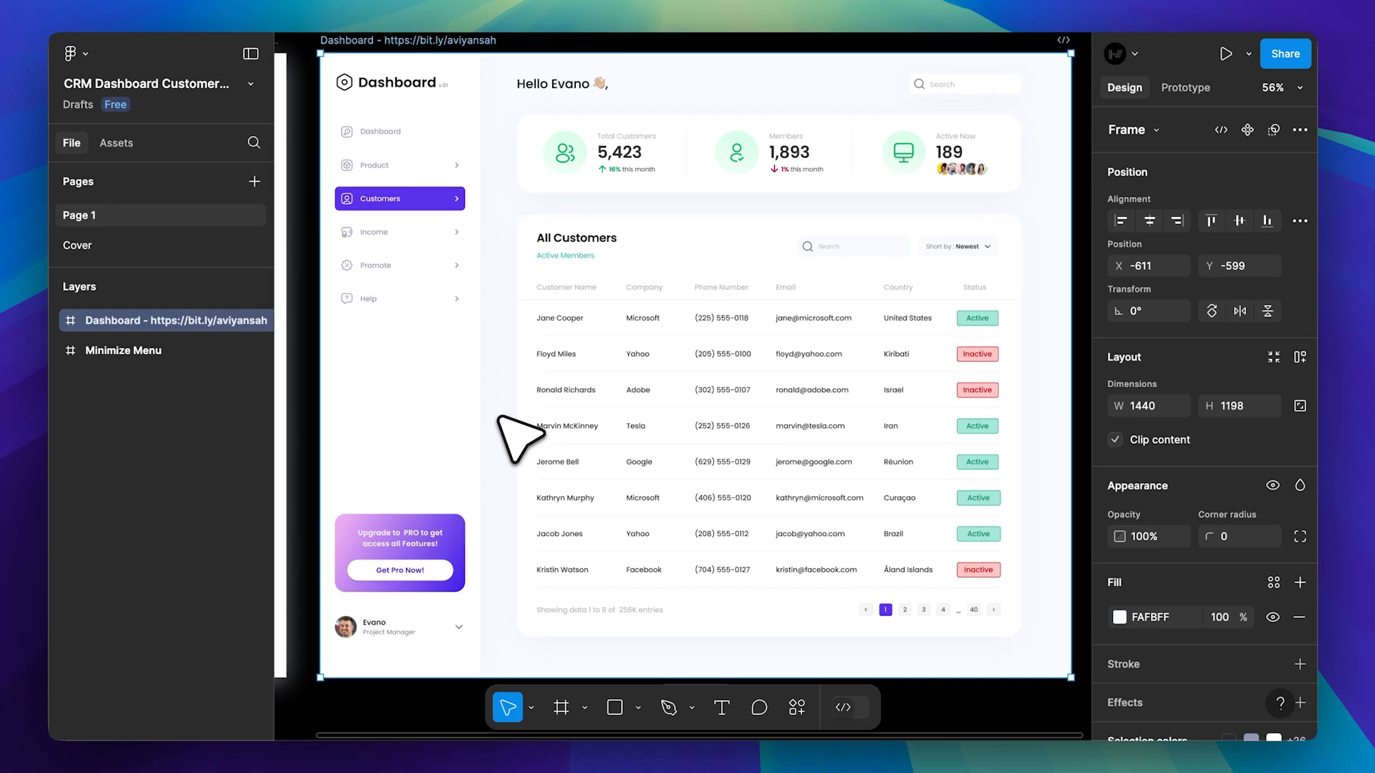
scroll("down", 3)
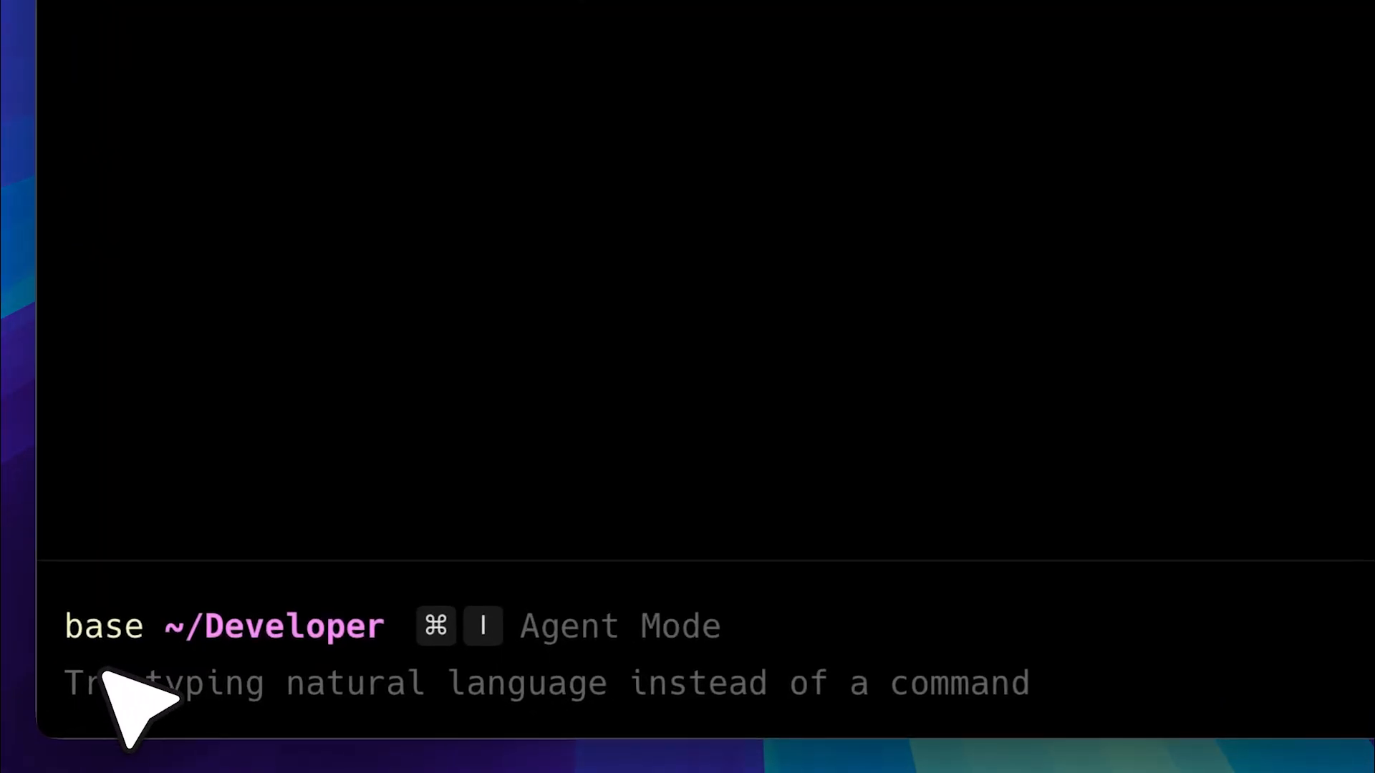
type("git clone https://github.com/GLips/Figma-Context-MCP.git")
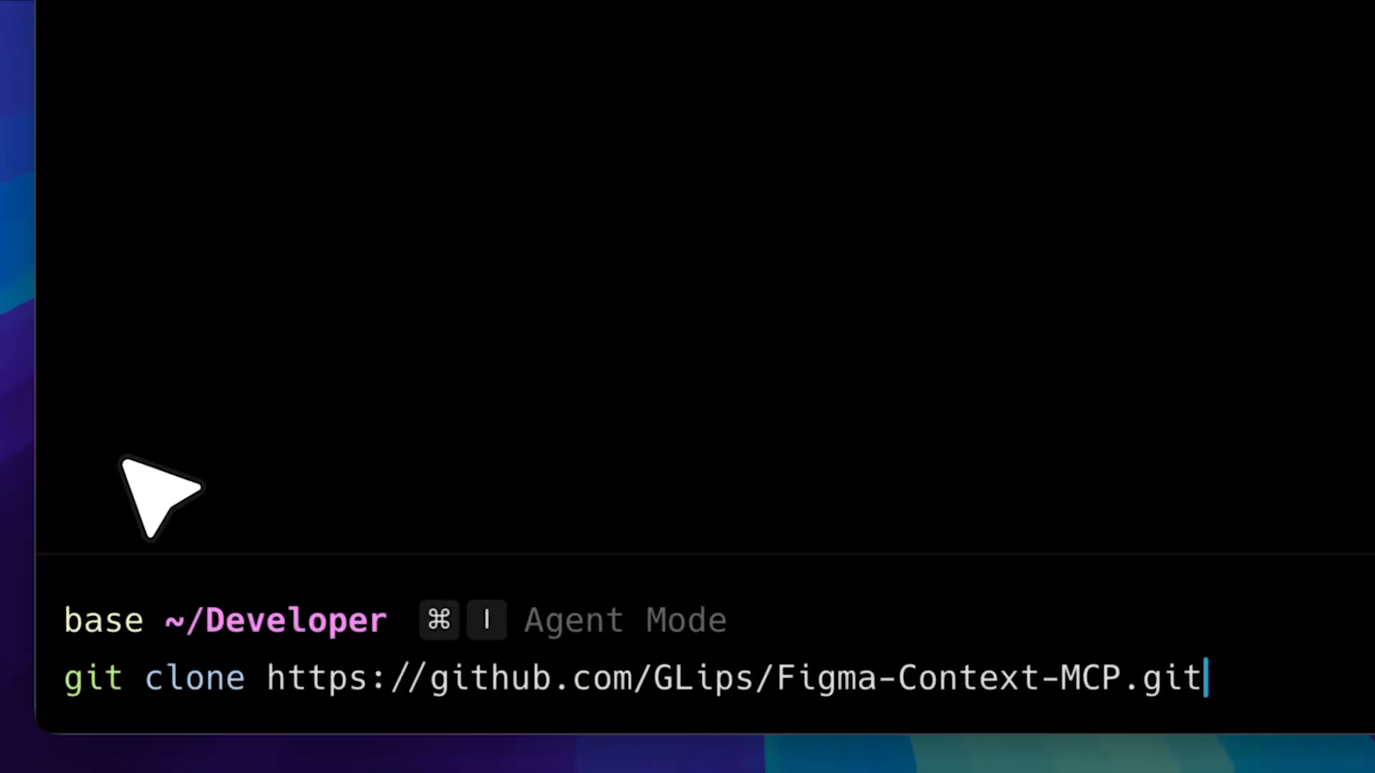